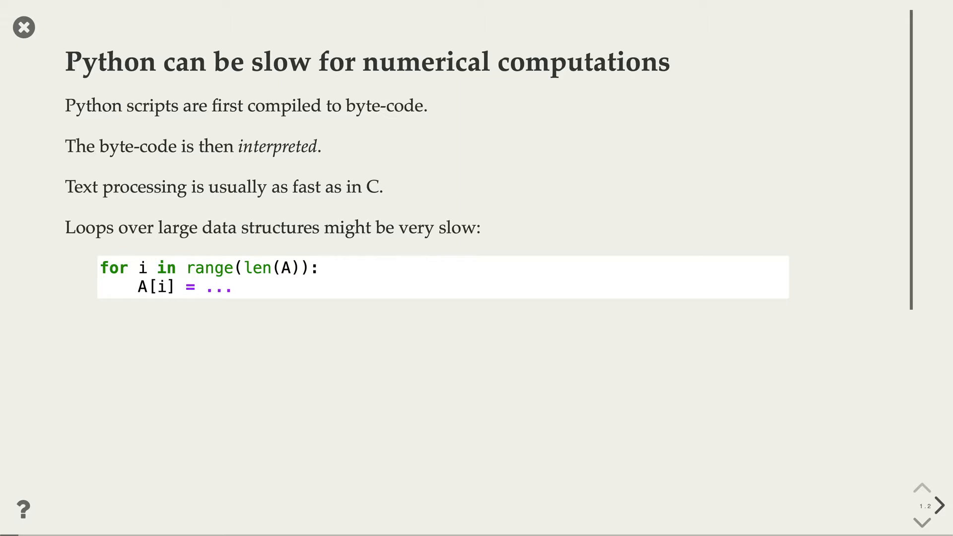
# Advance the slideshow to the 'A taste of NumPy' line-fitting slide
pyautogui.click(937, 505)
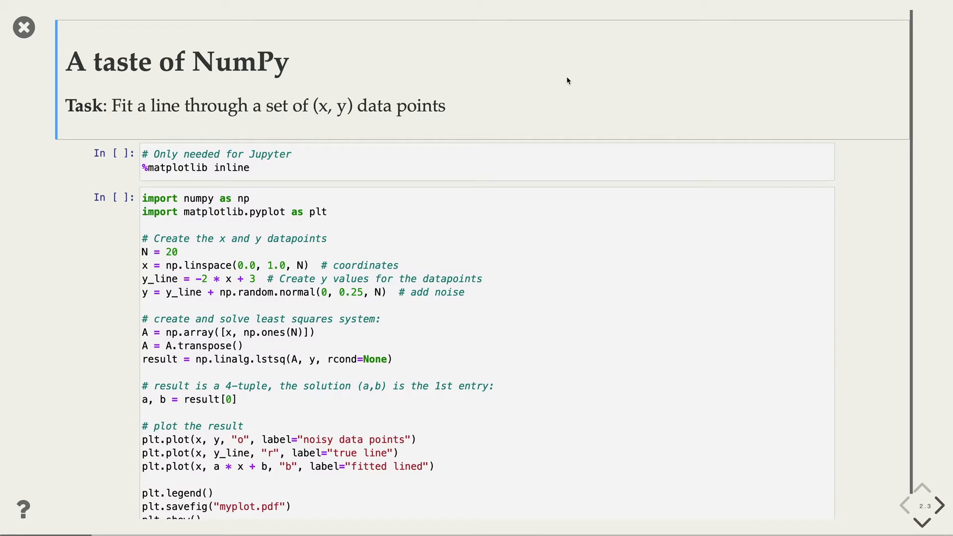
pyautogui.moveTo(370, 107)
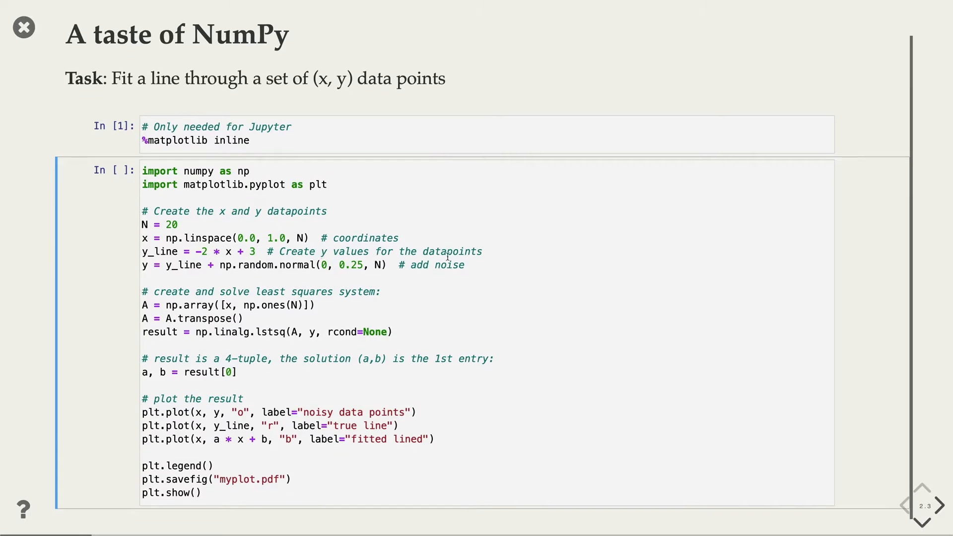
# Run the line-fitting cell to plot noisy points with true and fitted lines, then continue to 'Import NumPy'
pyautogui.press('shift+enter')
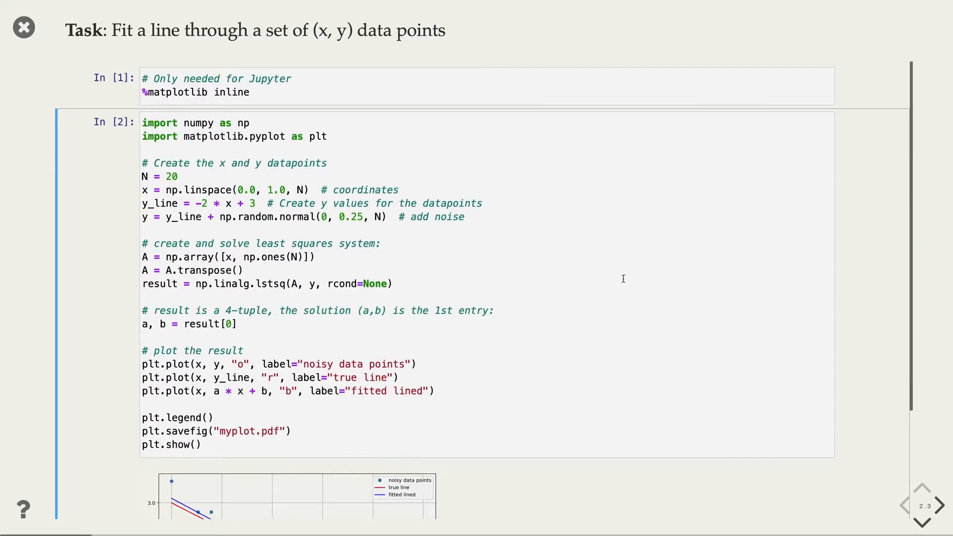
pyautogui.scroll(-3)
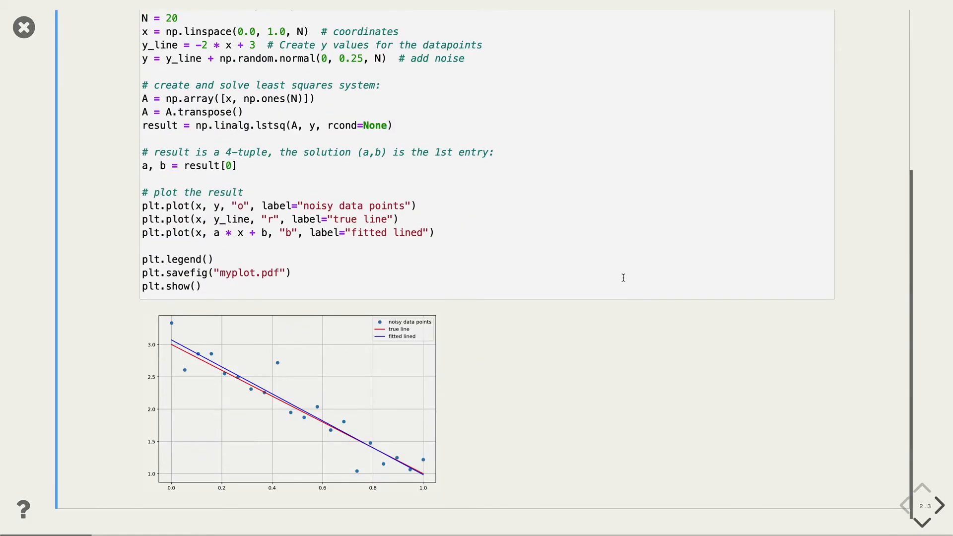
pyautogui.moveTo(363, 452)
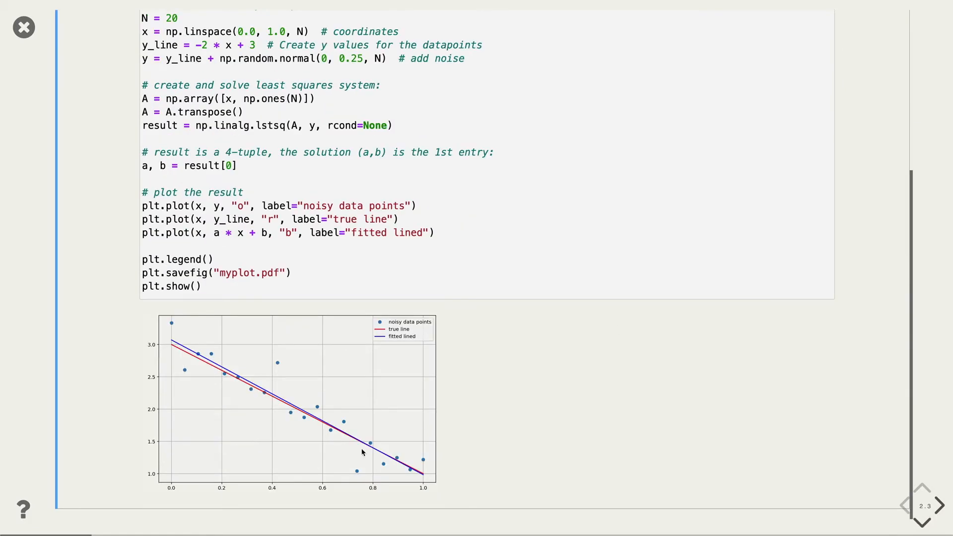
pyautogui.moveTo(232, 388)
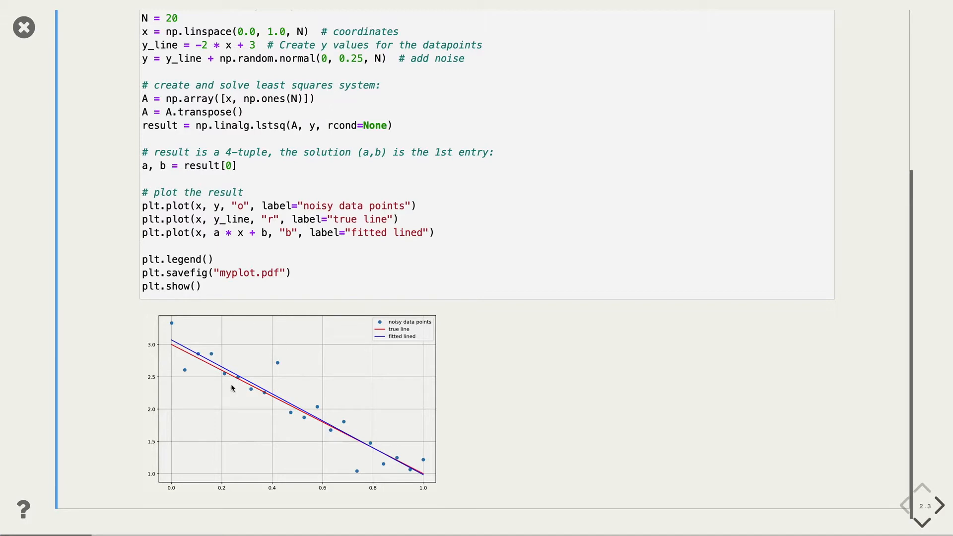
pyautogui.click(939, 505)
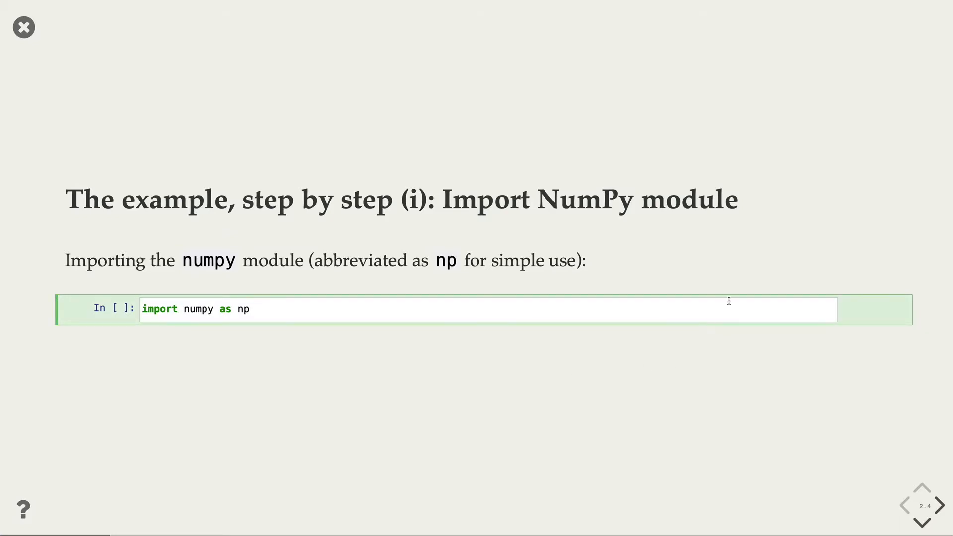
# Reveal and run the Step 1-3 cells: linspace x array, straight y line, and noisy-line plot
pyautogui.click(921, 520)
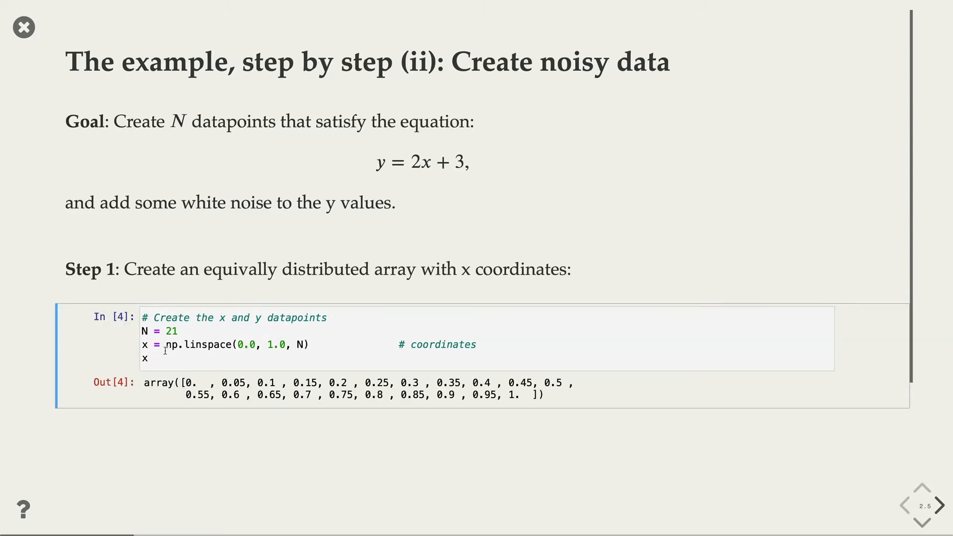
pyautogui.scroll(-3)
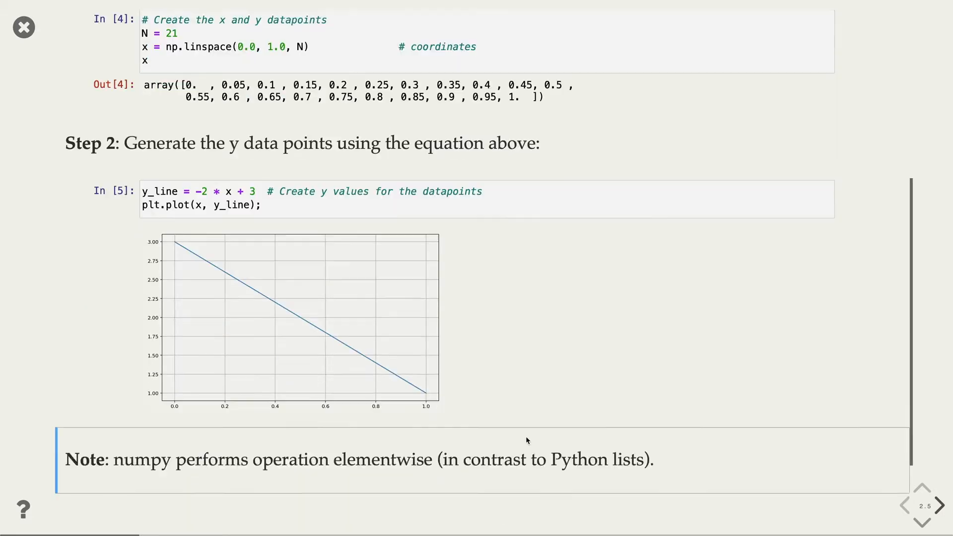
pyautogui.scroll(-3)
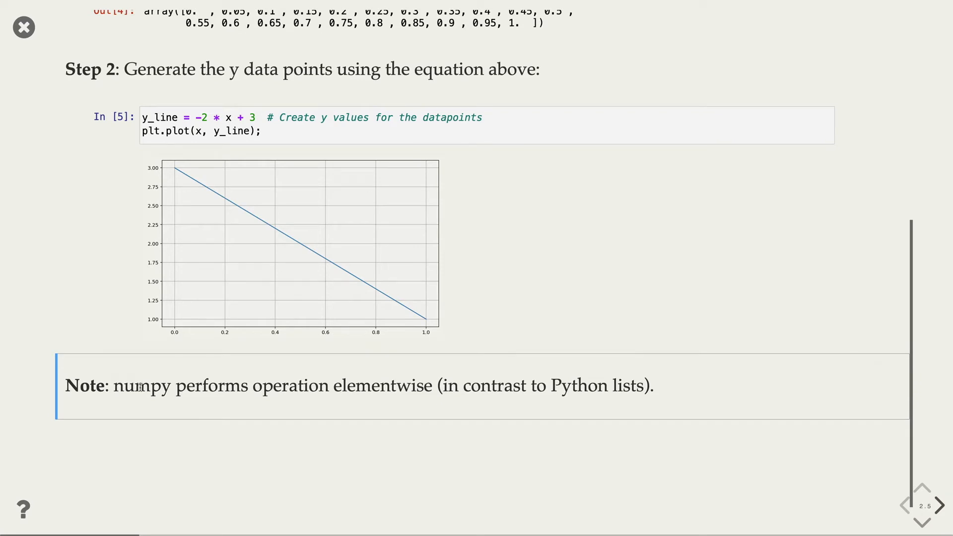
pyautogui.moveTo(209, 131)
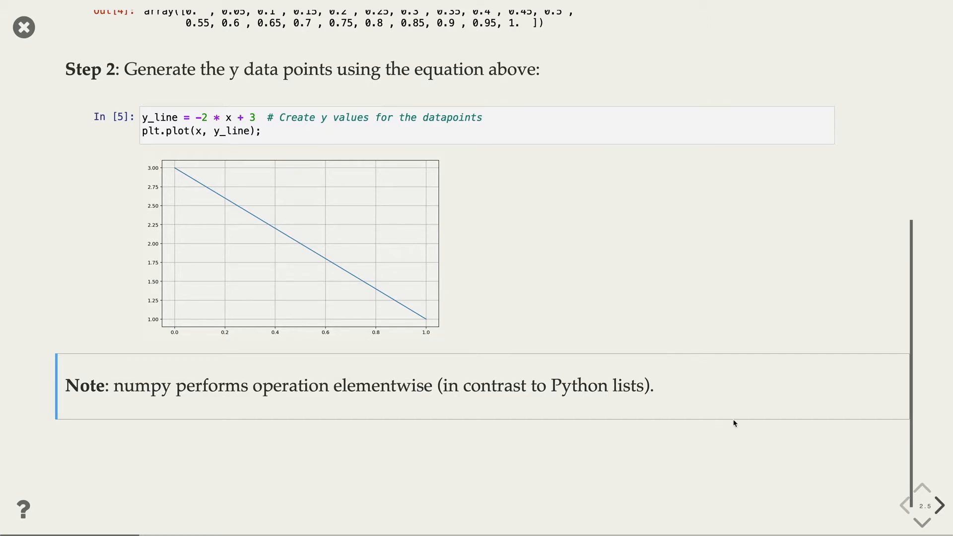
pyautogui.scroll(-3)
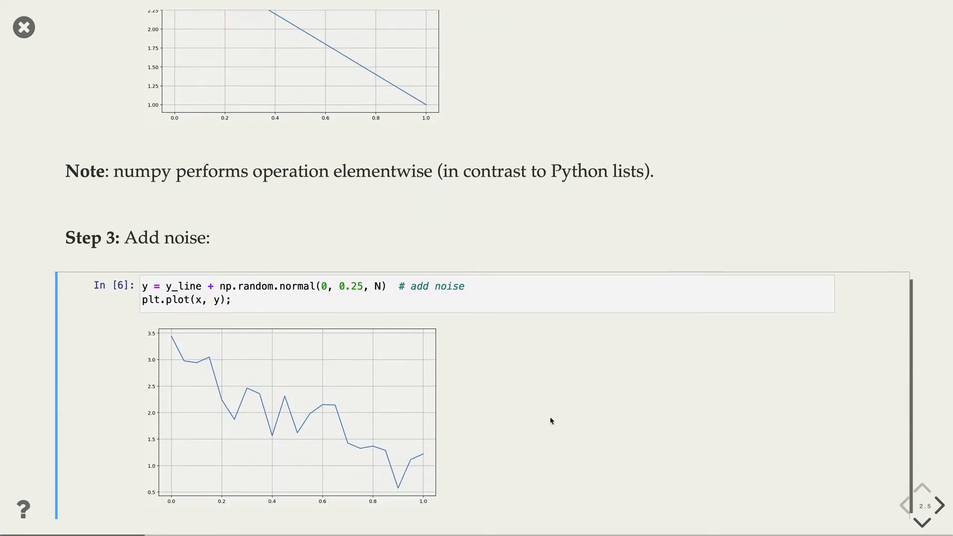
# Show lstsq help and compute the fit parameters a ≈ -2.13 and b ≈ 3.04 on the 'Fit the line' slide
pyautogui.click(937, 505)
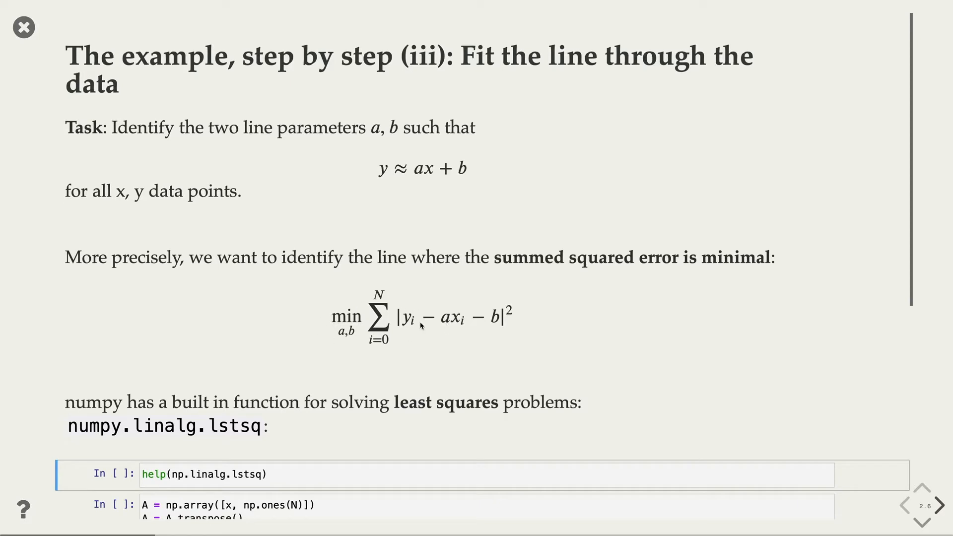
pyautogui.moveTo(412, 339)
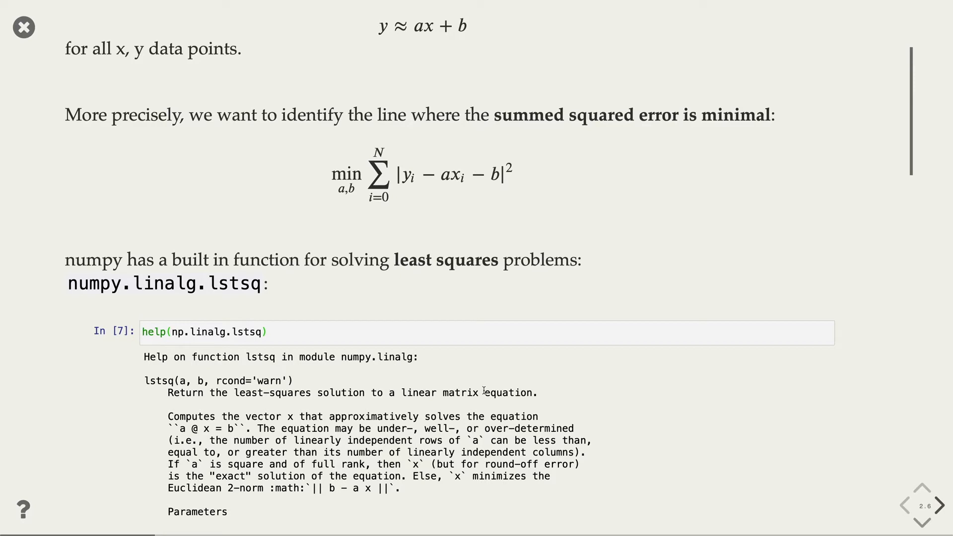
pyautogui.scroll(-3)
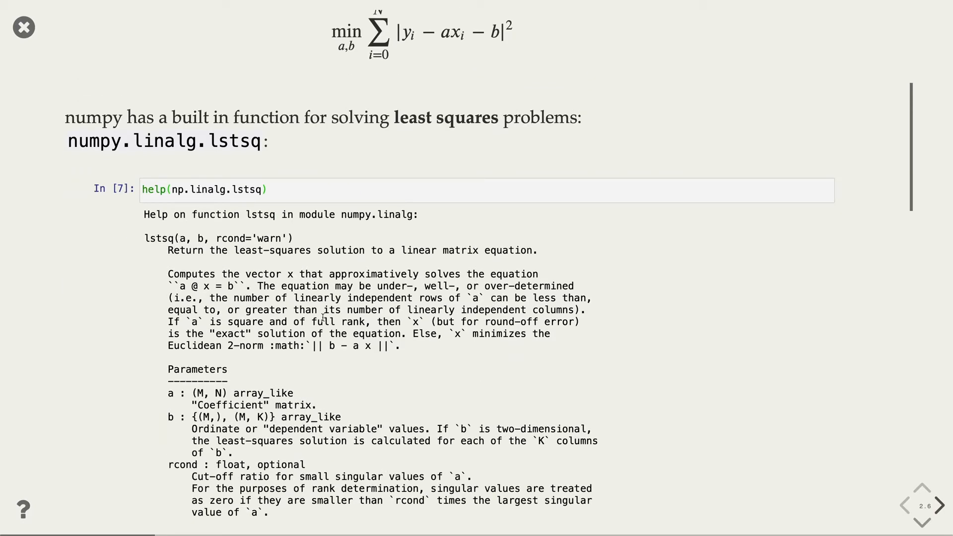
pyautogui.scroll(-3)
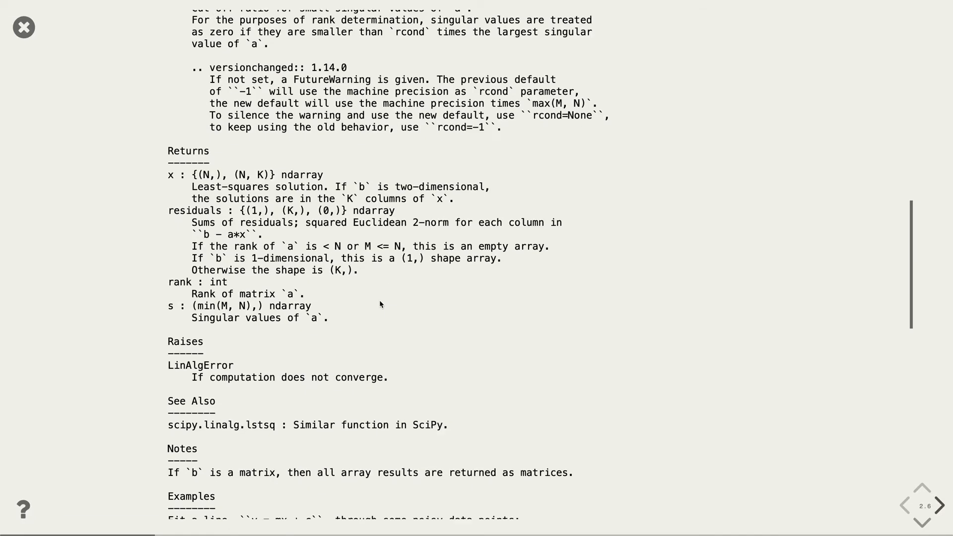
pyautogui.scroll(-3)
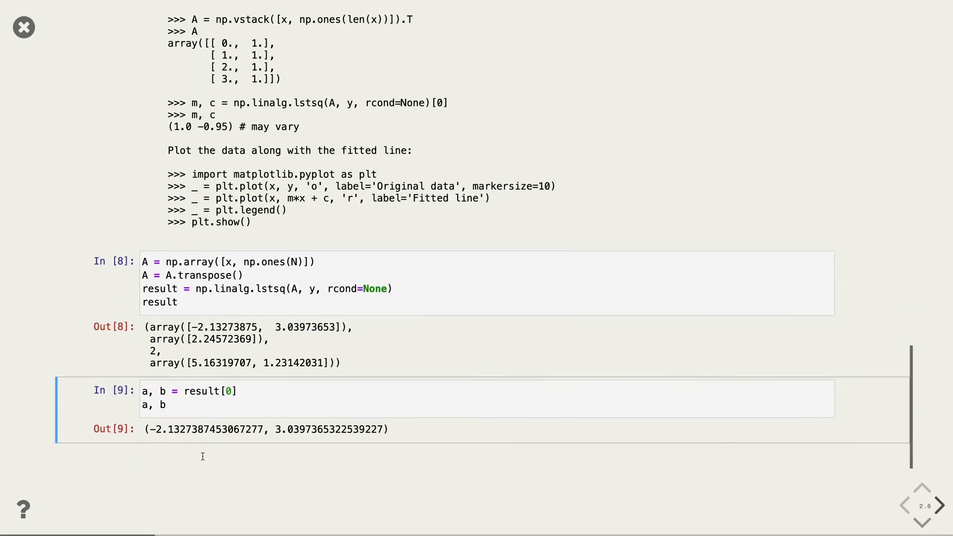
pyautogui.scroll(-3)
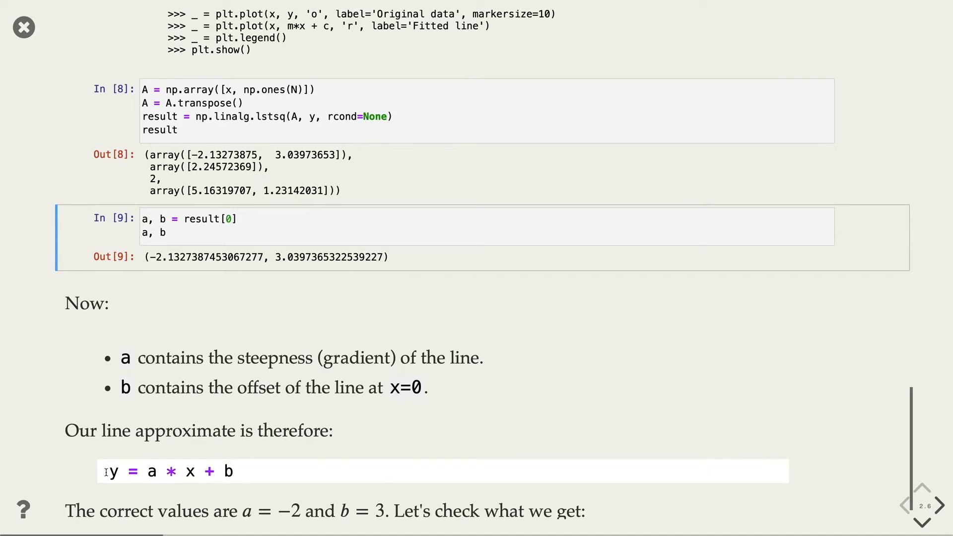
pyautogui.moveTo(242, 474)
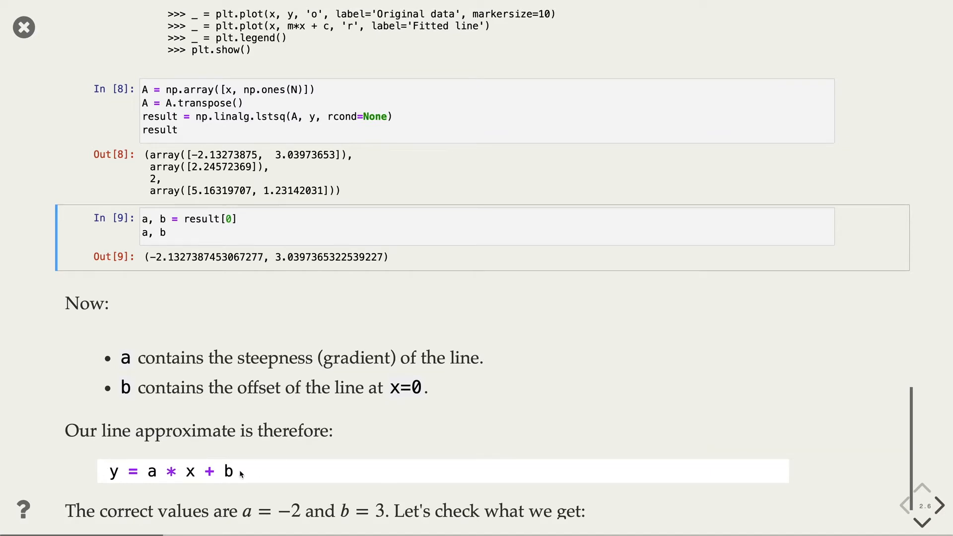
pyautogui.scroll(-3)
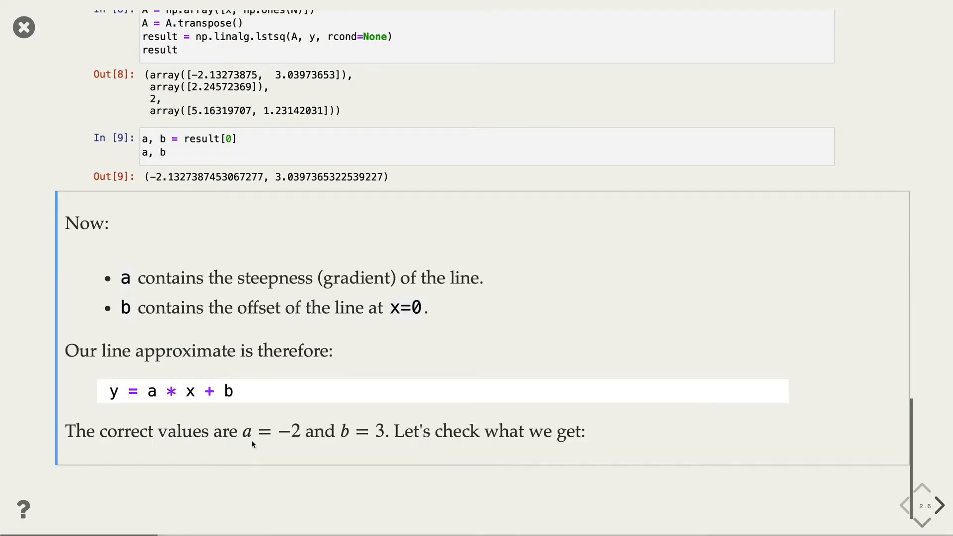
pyautogui.moveTo(370, 438)
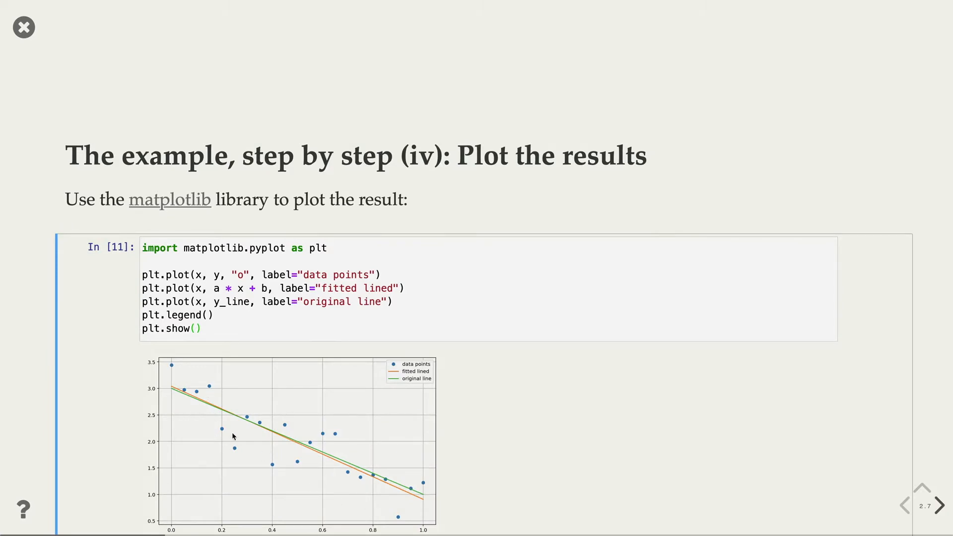
pyautogui.moveTo(188, 381)
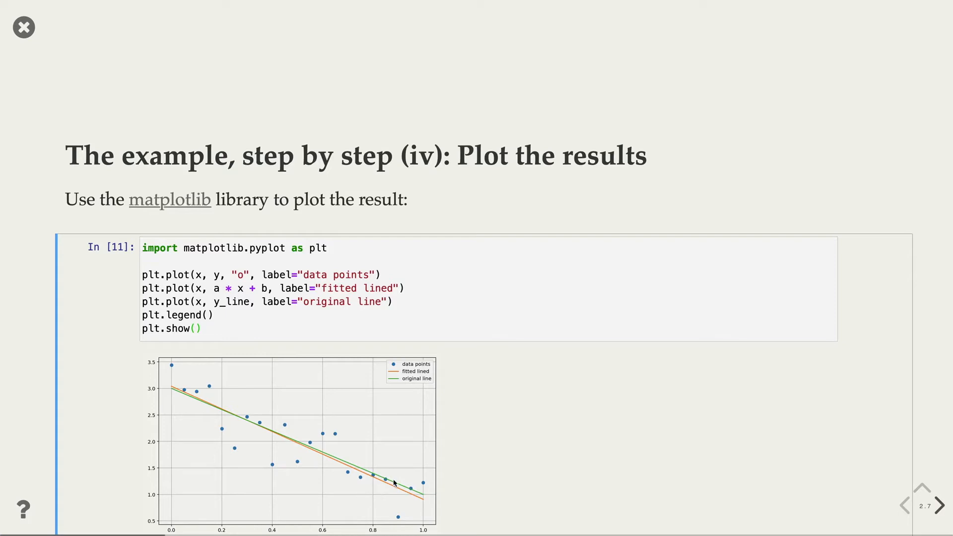
pyautogui.moveTo(339, 477)
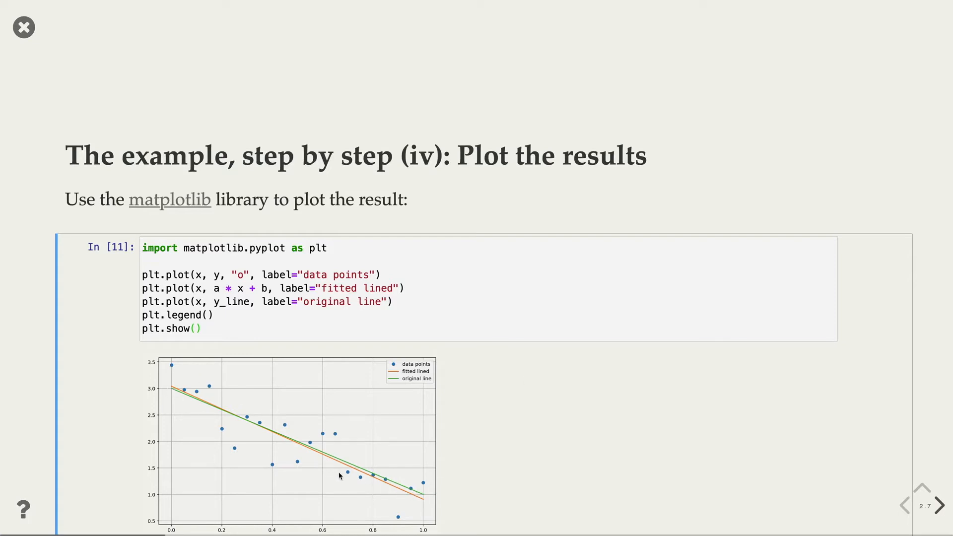
pyautogui.moveTo(495, 443)
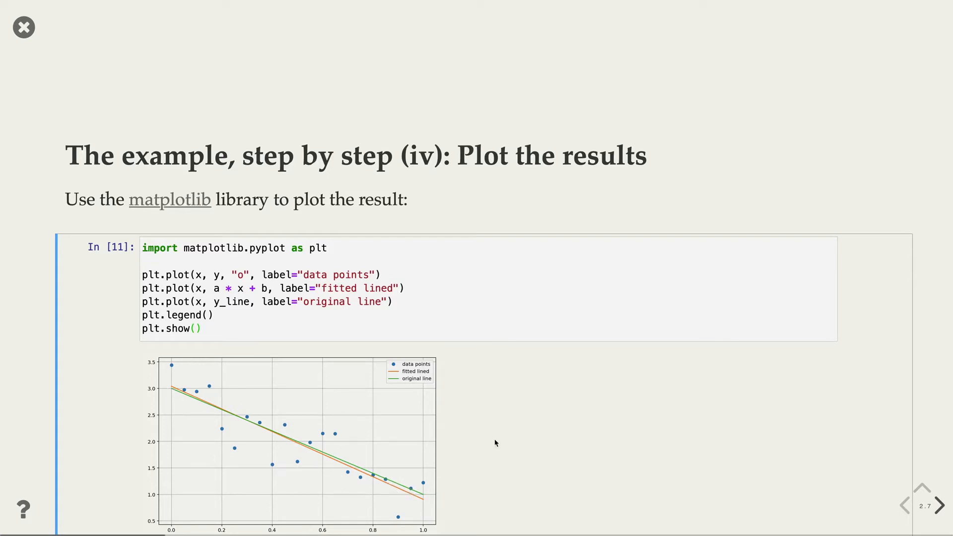
# Move to the NumPy arrays slide and reveal its three array properties
pyautogui.click(941, 505)
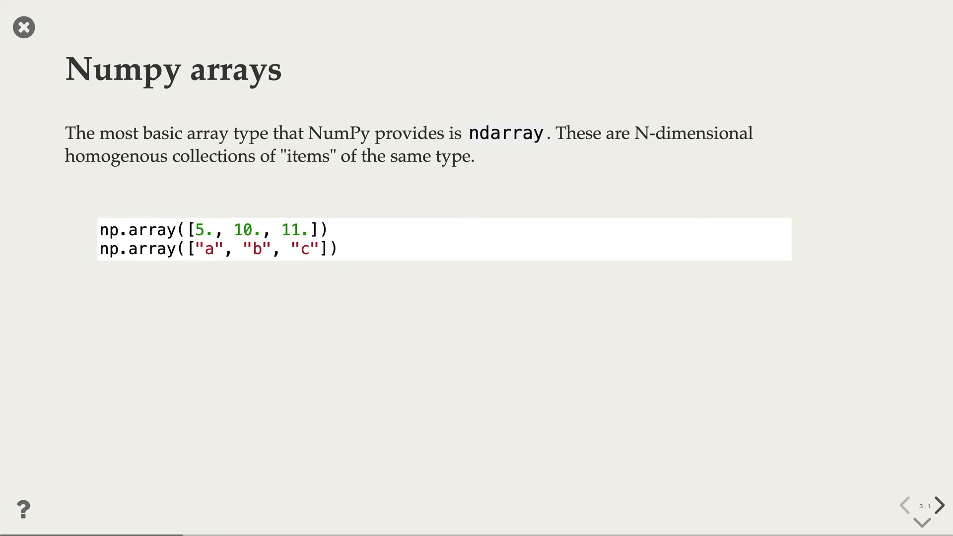
pyautogui.click(923, 521)
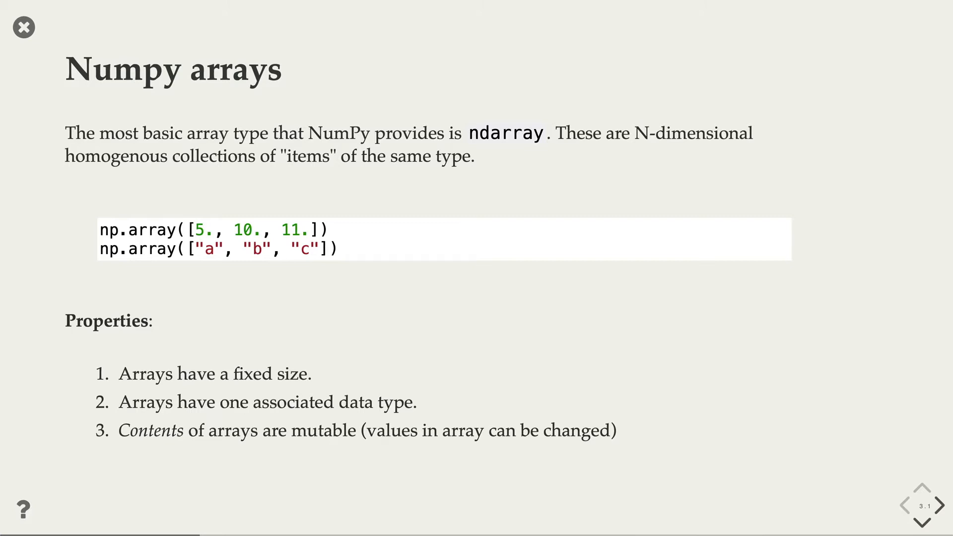
# Show the 'Creating NumPy arrays' slide with np.zeros, np.ones and np.empty outputs
pyautogui.click(938, 505)
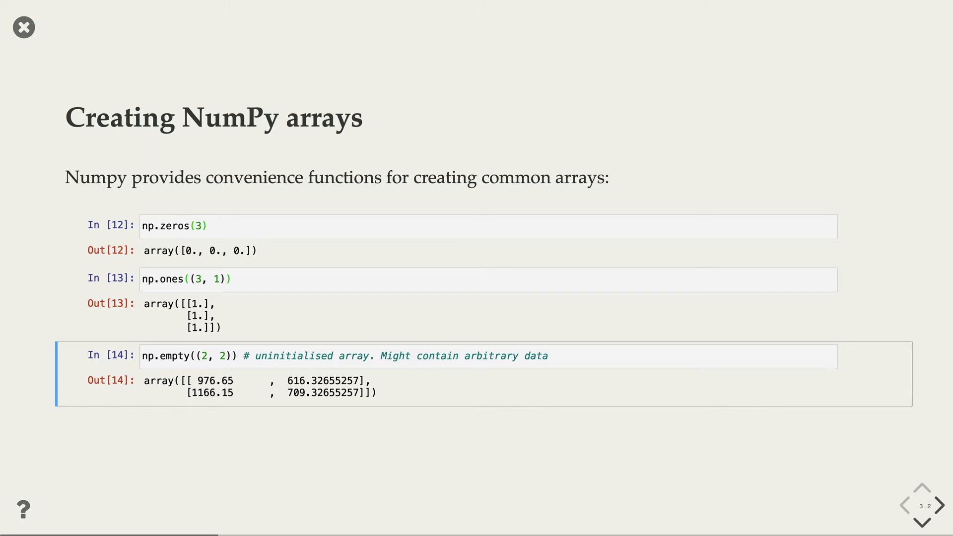
pyautogui.moveTo(596, 400)
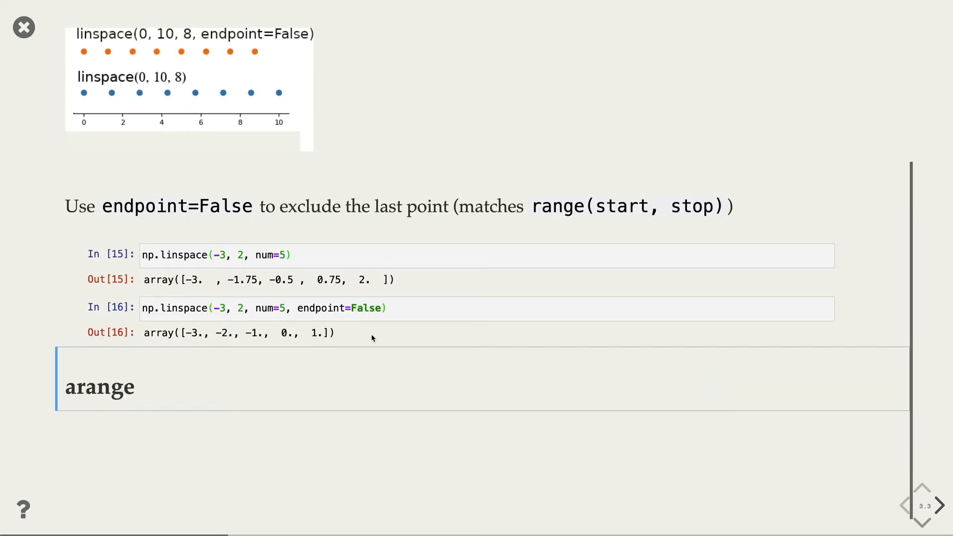
pyautogui.moveTo(378, 355)
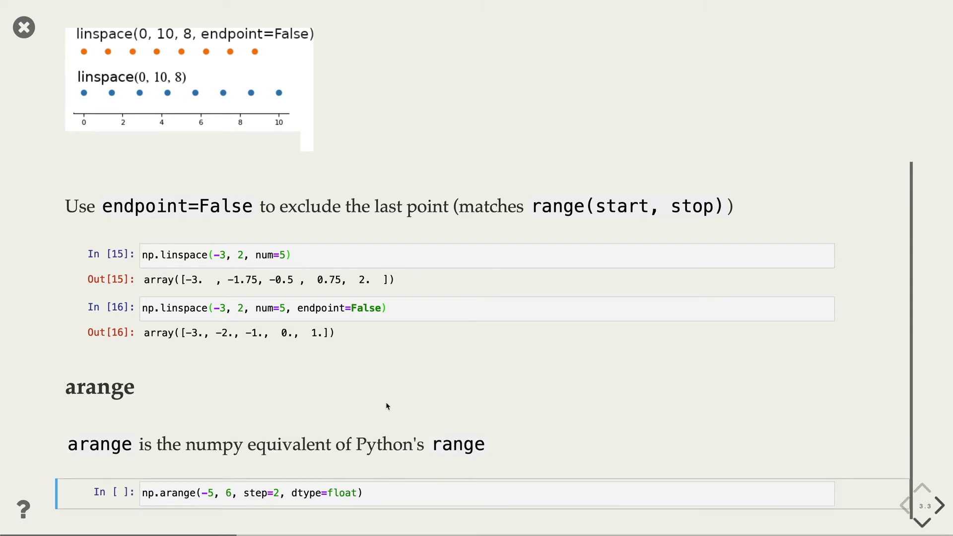
pyautogui.moveTo(400, 437)
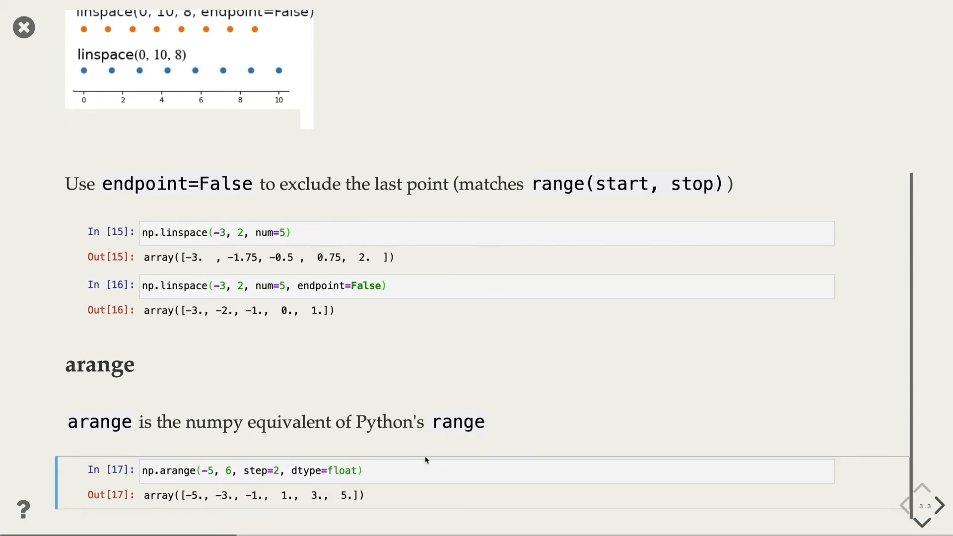
# Advance past the arange example printing floats from -5 to 5 in steps of 2
pyautogui.click(940, 505)
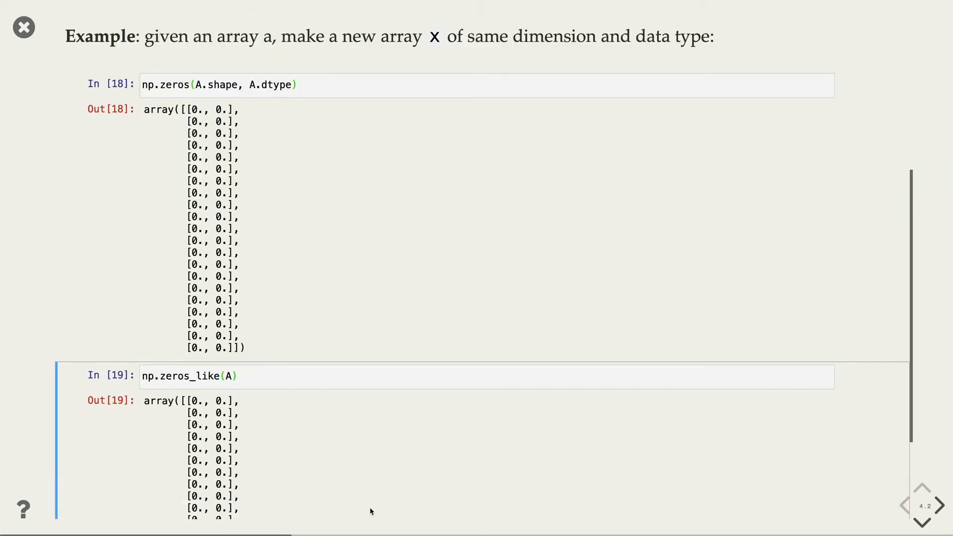
# Scroll to the executed np.zeros(A.shape, A.dtype) and np.zeros_like(A) outputs
pyautogui.scroll(-3)
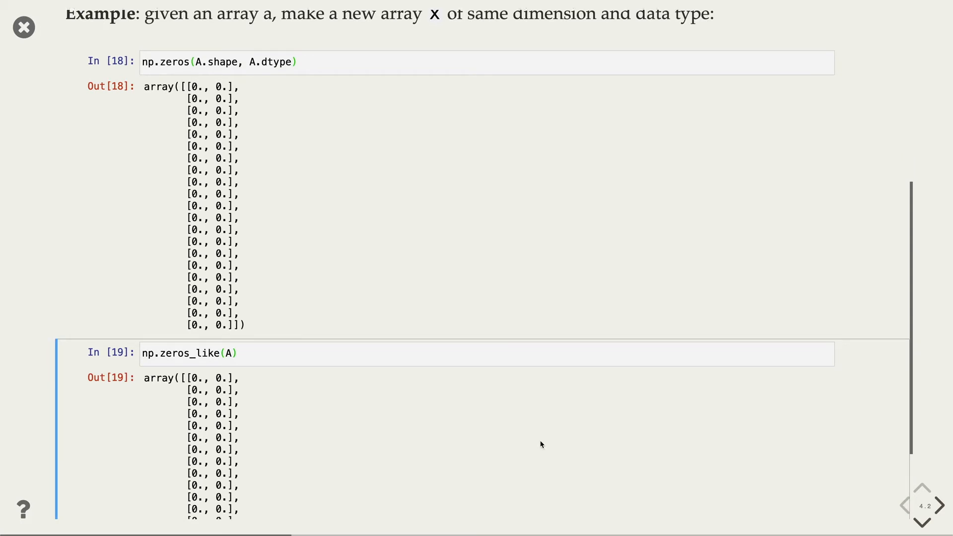
pyautogui.click(942, 505)
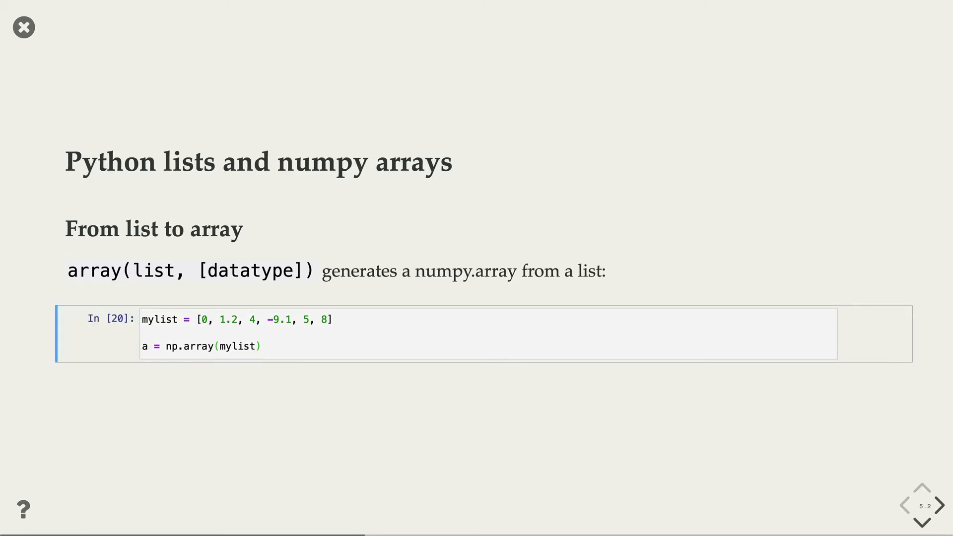
# Advance through the tolist example to the 'From anything to NumPy array' asarray slide
pyautogui.click(938, 505)
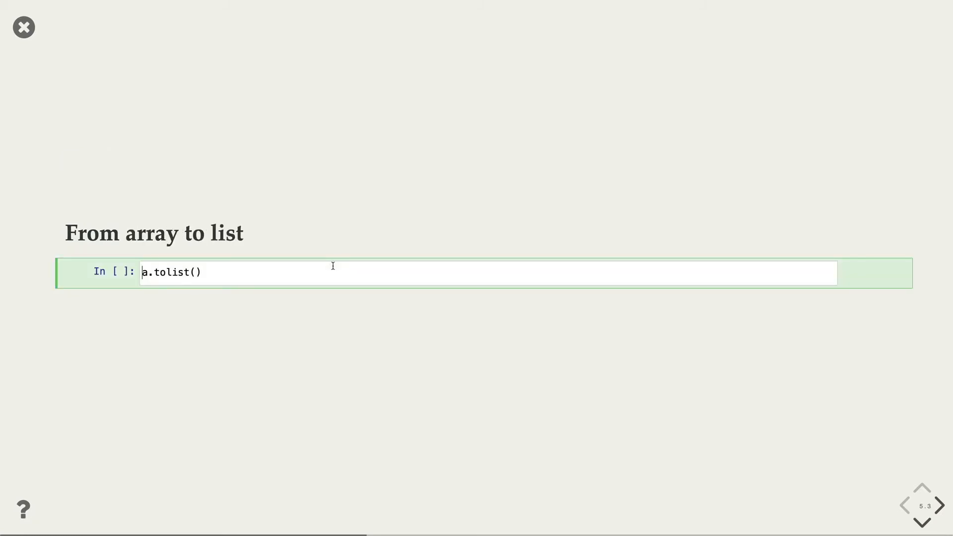
pyautogui.click(920, 505)
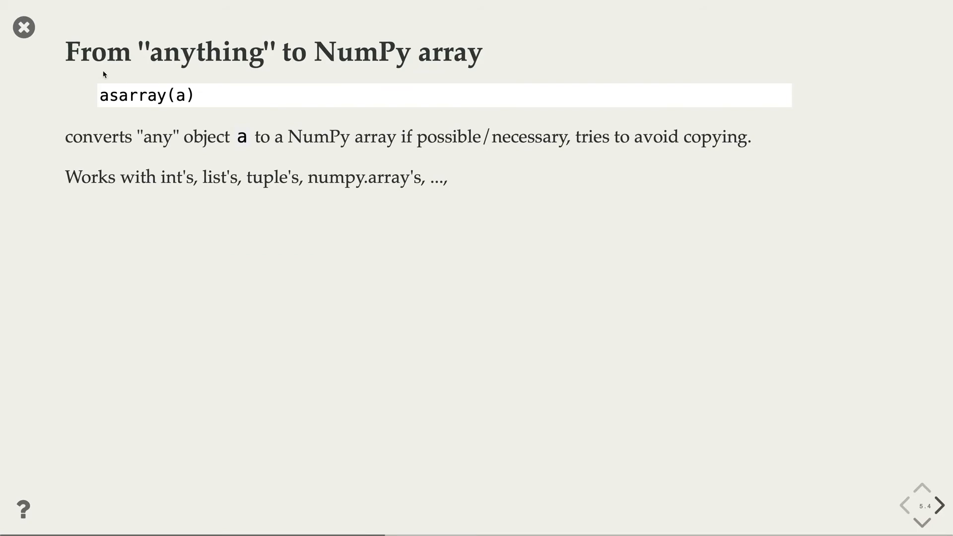
pyautogui.moveTo(586, 190)
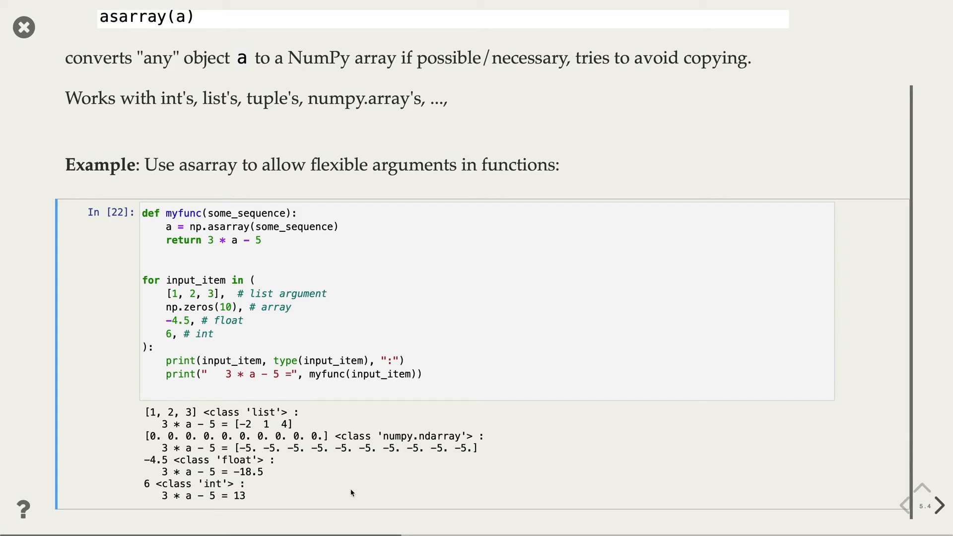
pyautogui.moveTo(186, 426)
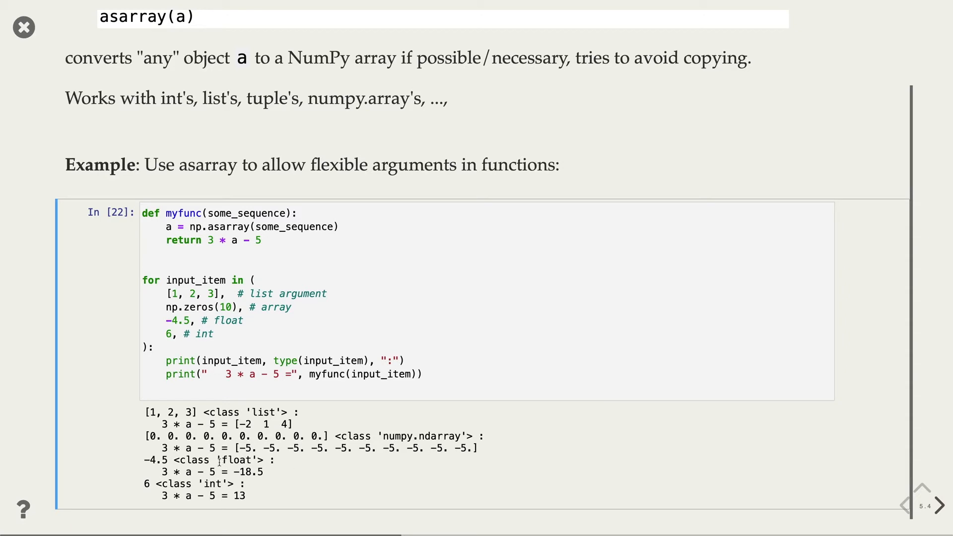
# Run the higher-dimensional examples: np.zeros((2,3,3)), np.array([x,y]) and a.shape giving (2, 3, 3)
pyautogui.click(938, 520)
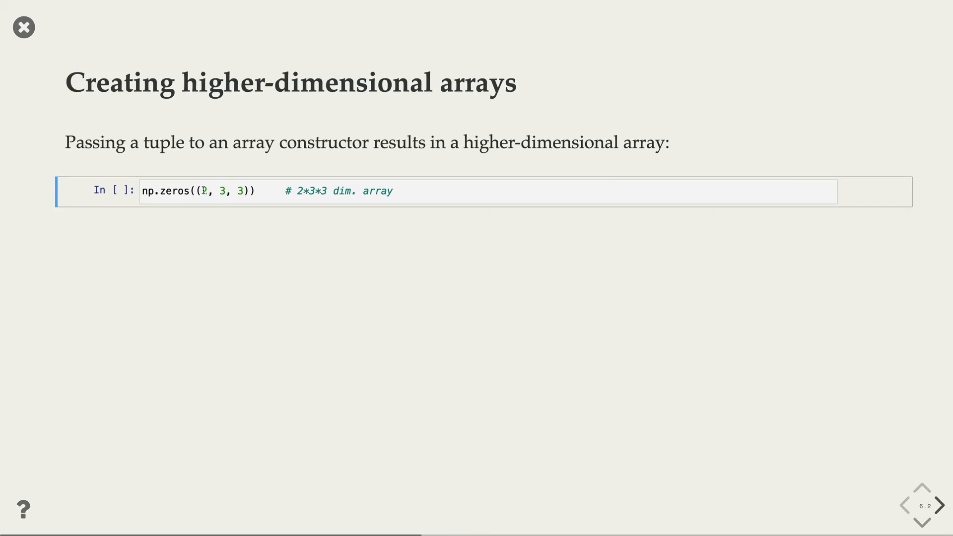
pyautogui.click(207, 191)
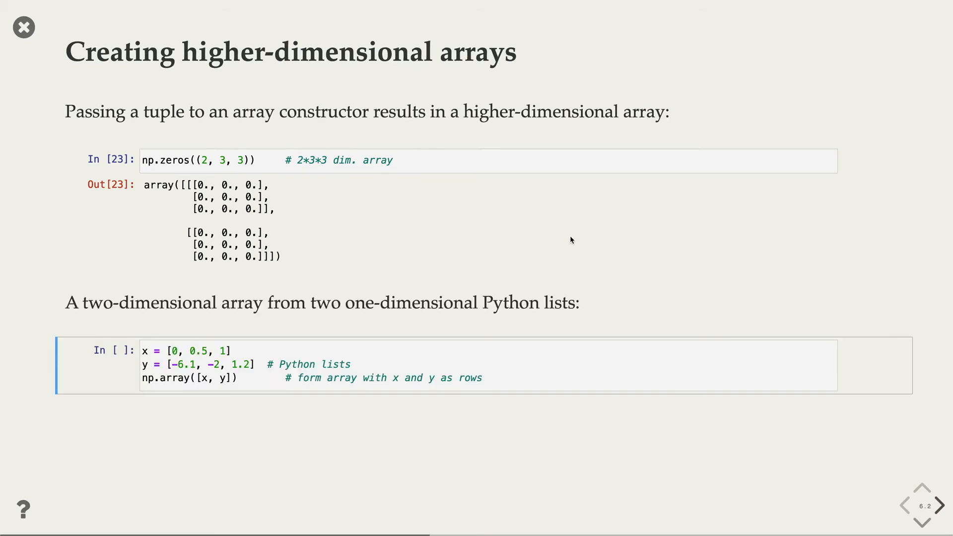
pyautogui.moveTo(548, 299)
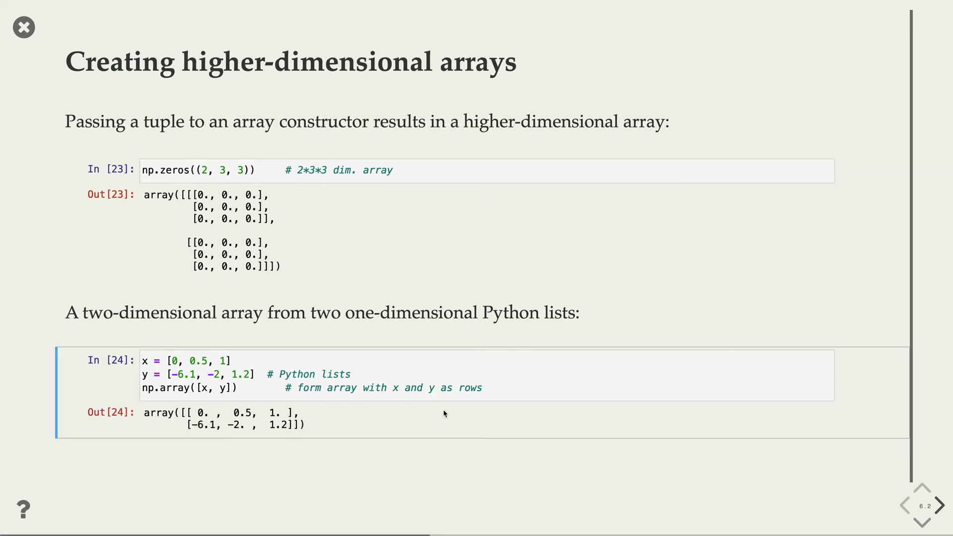
pyautogui.scroll(-3)
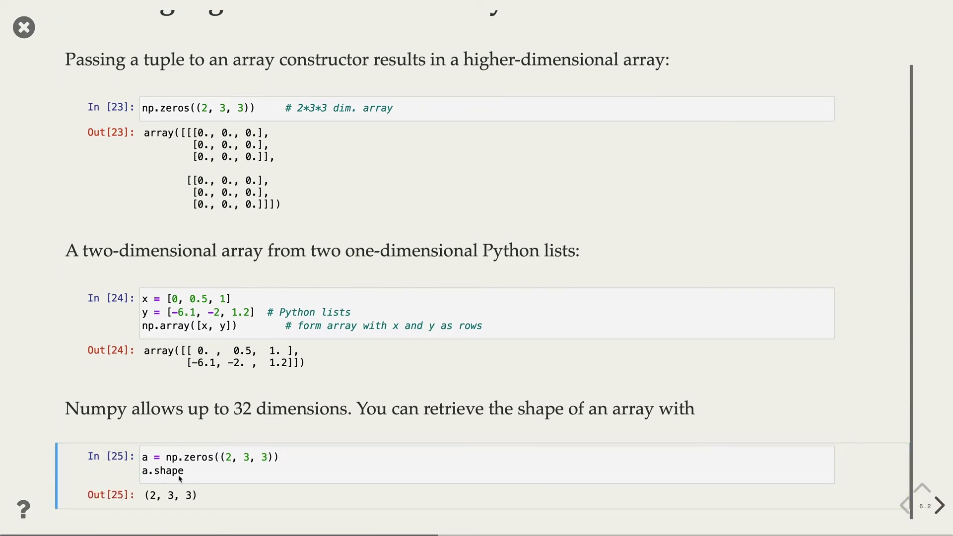
# Advance to the reshape slide and run the cell showing b[0,0] = -10 also changes a
pyautogui.click(923, 521)
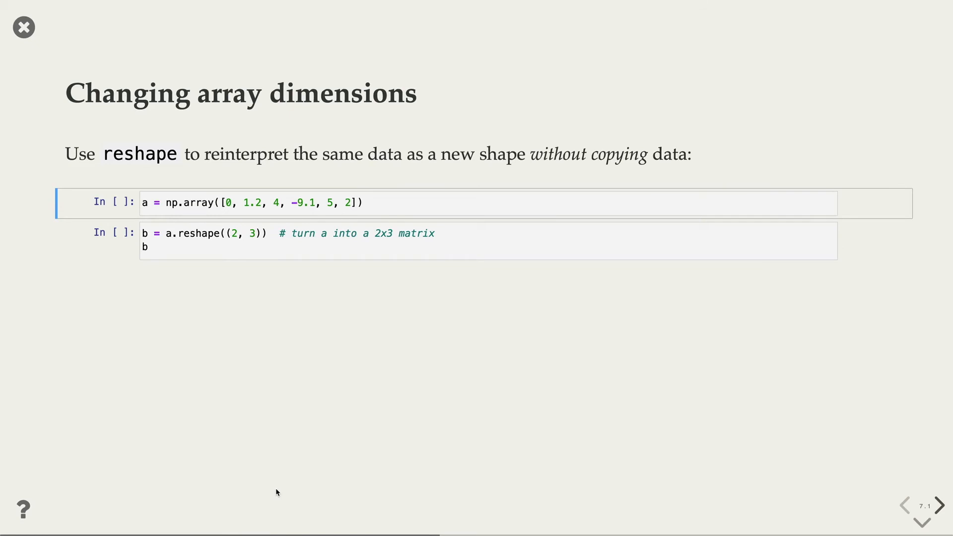
pyautogui.moveTo(378, 200)
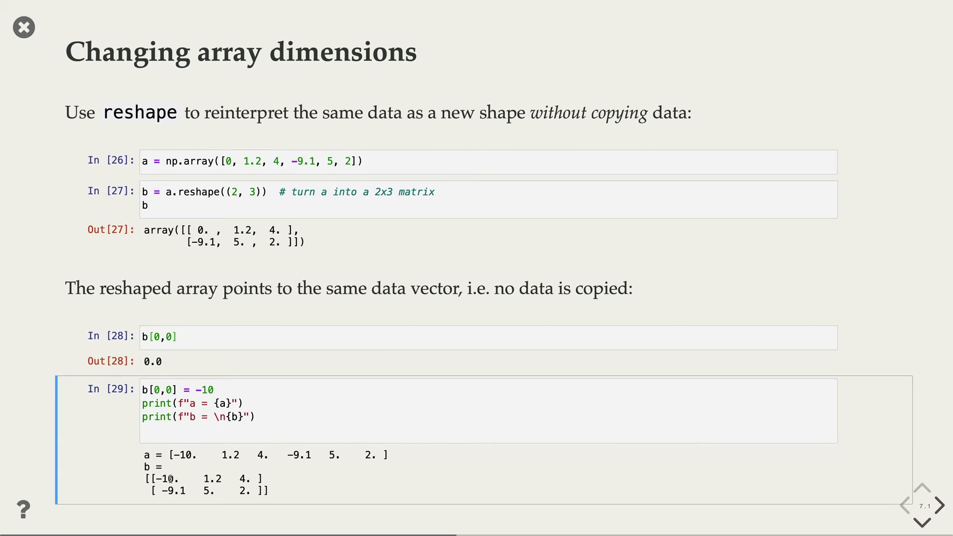
pyautogui.doubleClick(181, 454)
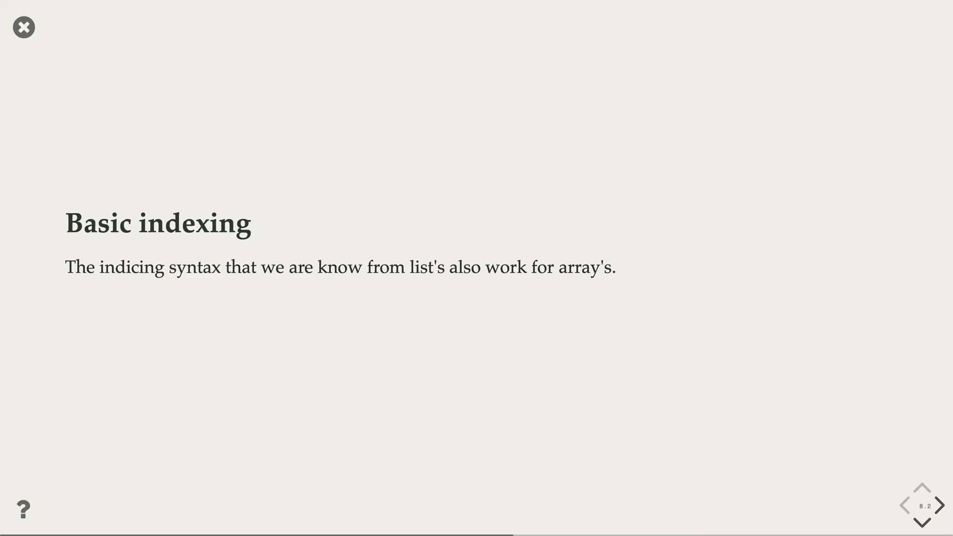
# Step through the getting-values and setting-values slides to the 5x6 matrix slice assignment
pyautogui.click(938, 504)
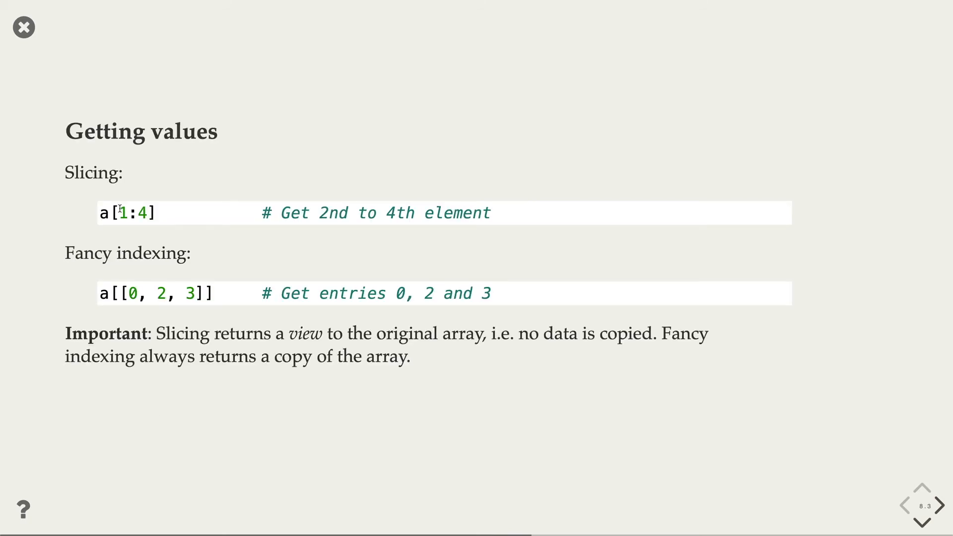
pyautogui.moveTo(149, 212)
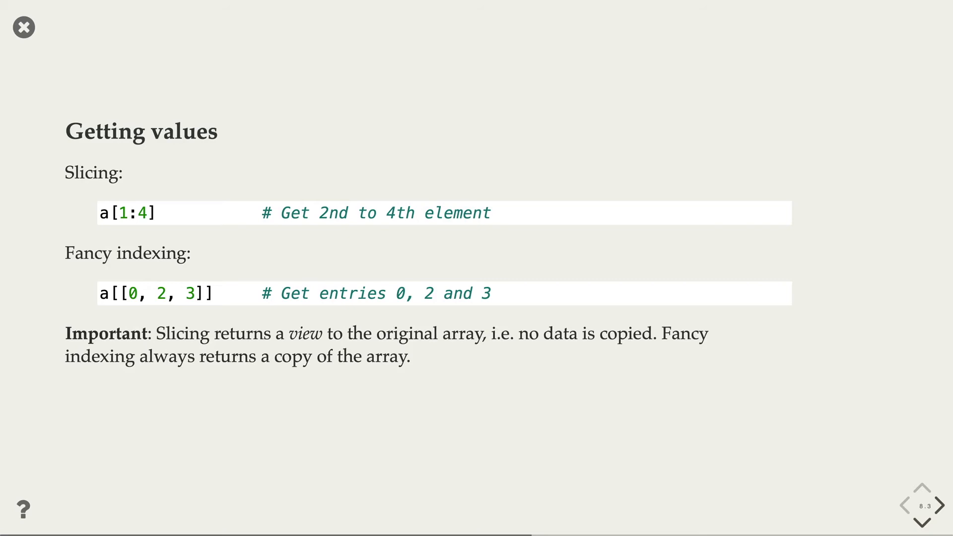
pyautogui.moveTo(550, 360)
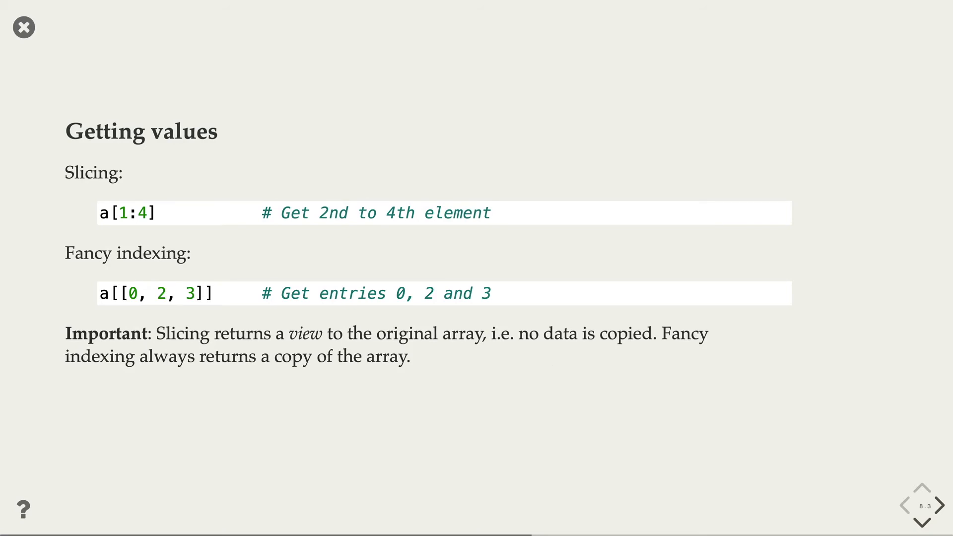
pyautogui.click(938, 505)
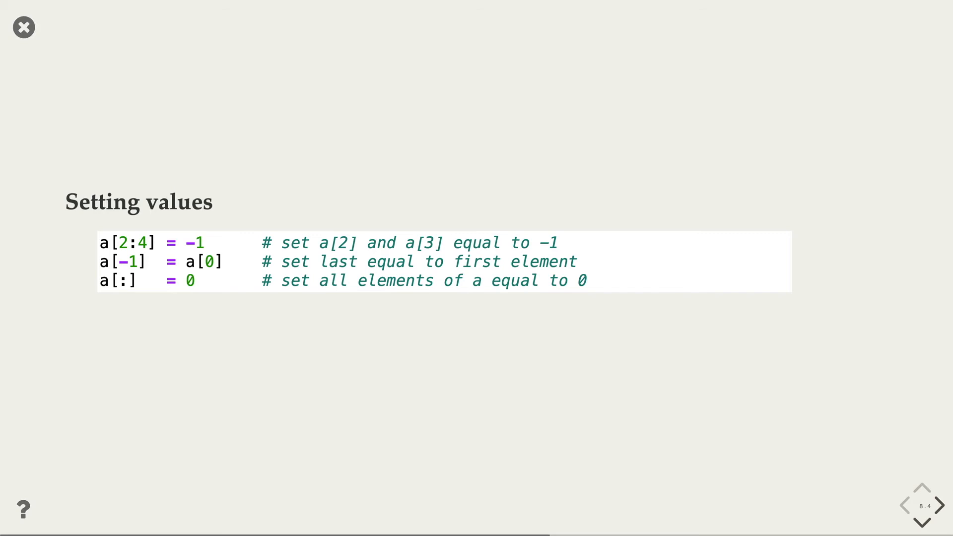
pyautogui.moveTo(119, 277)
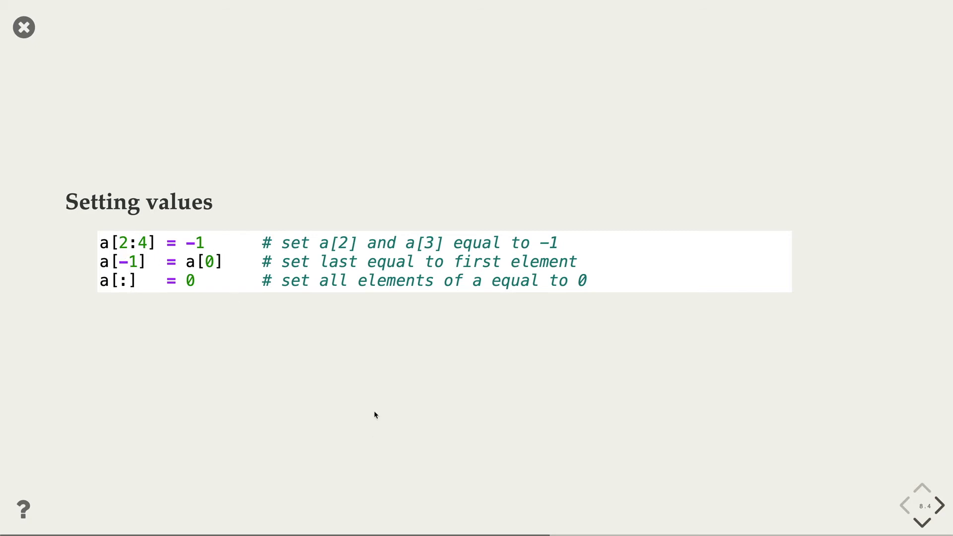
pyautogui.click(937, 505)
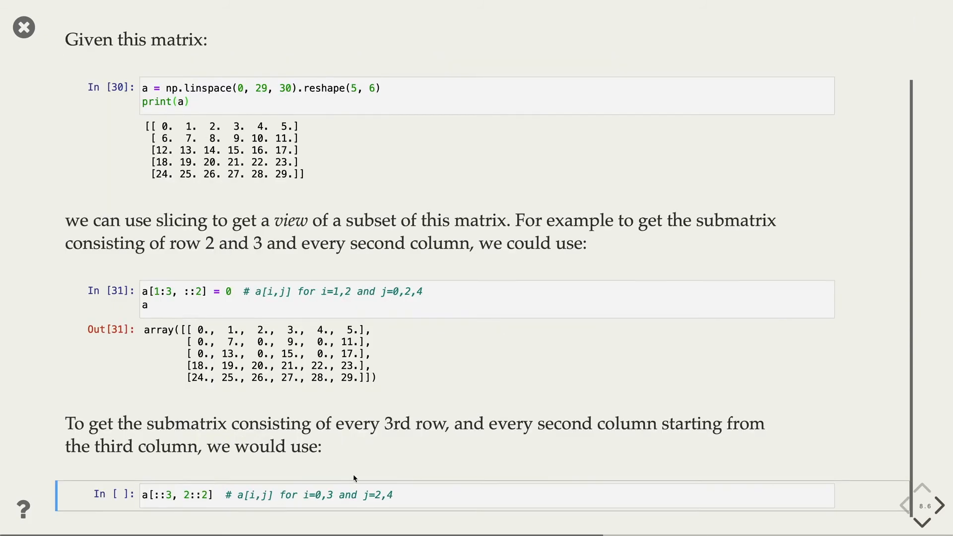
pyautogui.moveTo(399, 429)
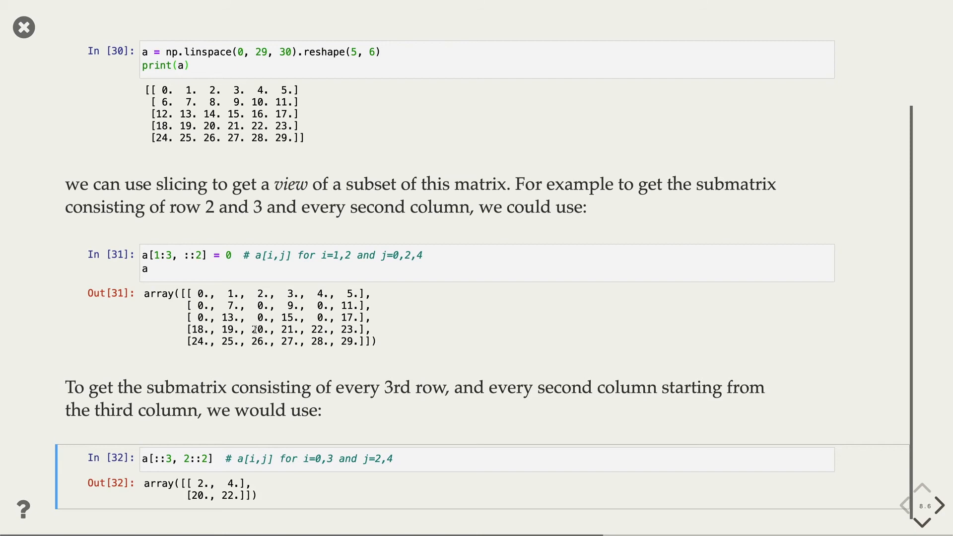
# Advance from the a[::3, 2::2] result [[2,4],[20,22]] to the 'Slices create views' slide
pyautogui.click(940, 505)
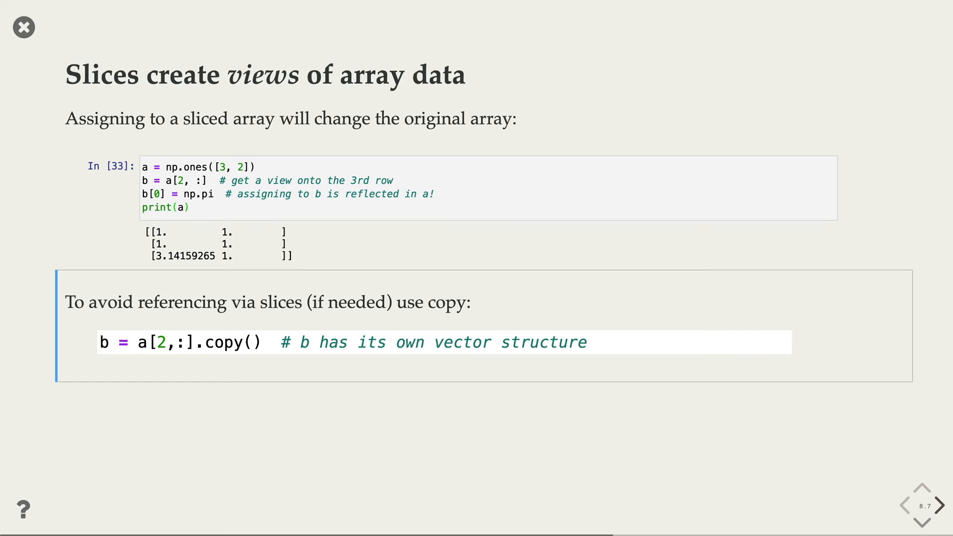
# Advance past the nested a[i, j] loop slide to the element-wise timing comparison
pyautogui.click(939, 505)
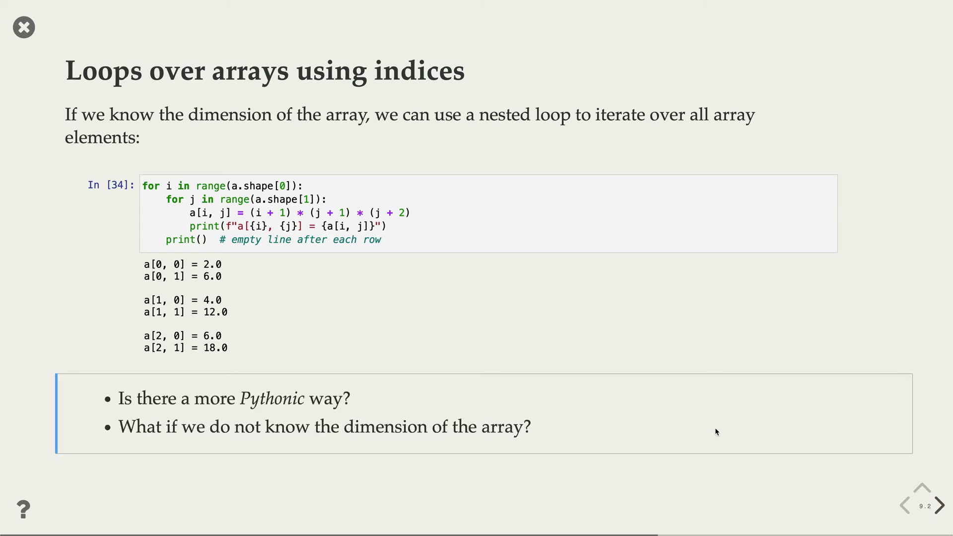
pyautogui.click(937, 505)
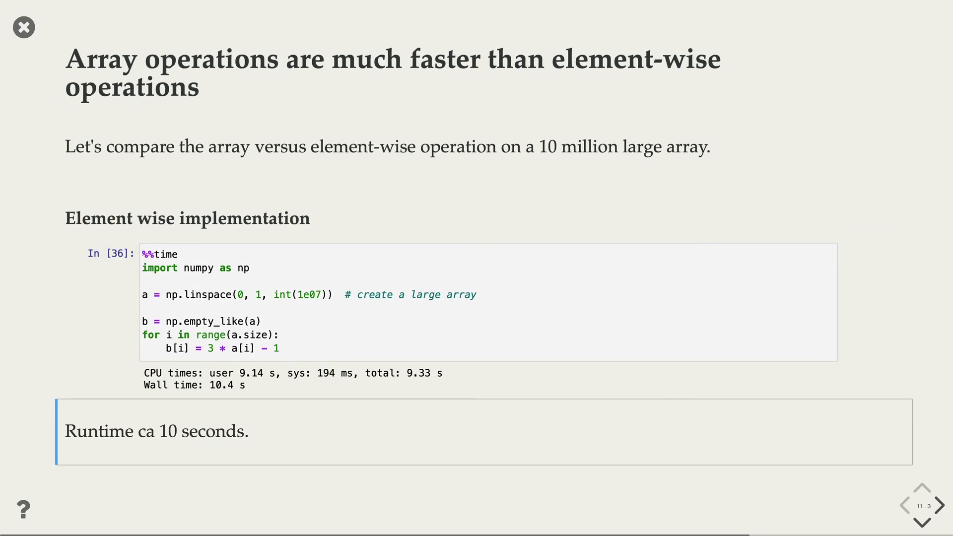
# Run the %time b = 3*a - 1 cell showing ~123 ms versus ~10 s, then reach the Matplotlib resources slide
pyautogui.click(939, 505)
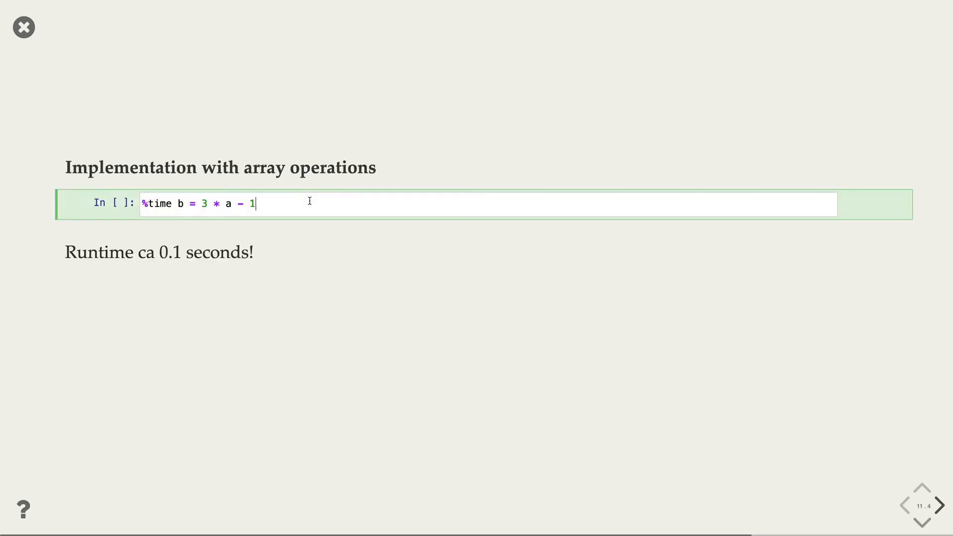
pyautogui.press('shift+enter')
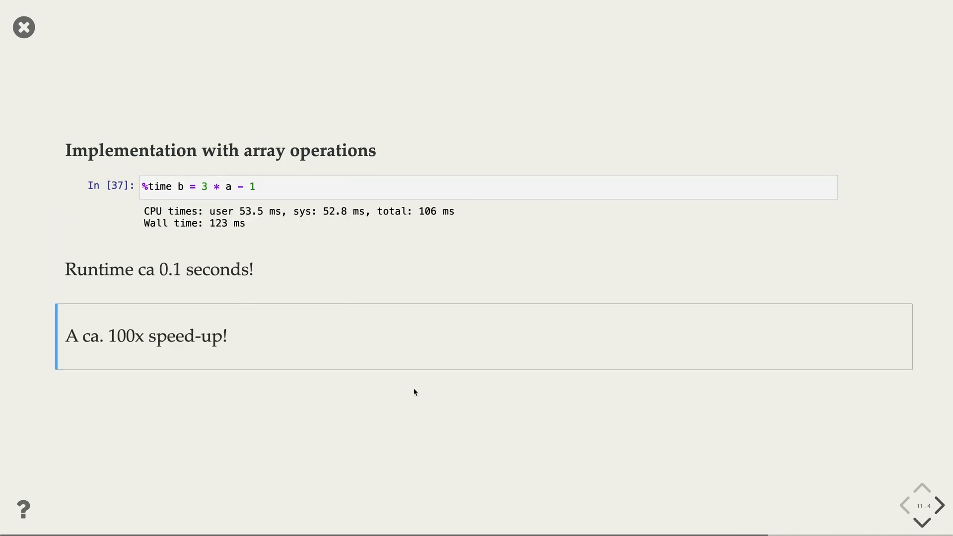
pyautogui.click(940, 505)
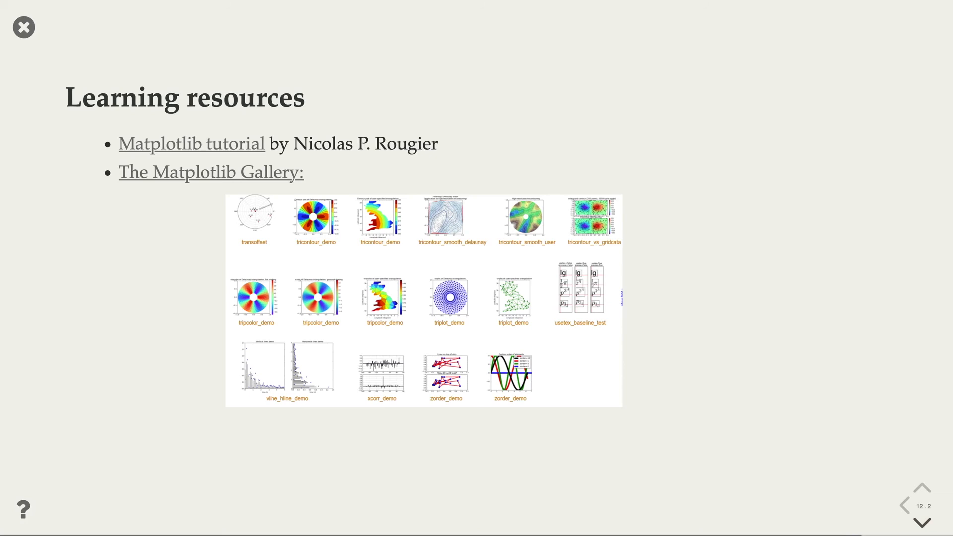
# Advance through the simple cos/exp plt.plot example to the 'Adjusting your plot' slide
pyautogui.click(922, 524)
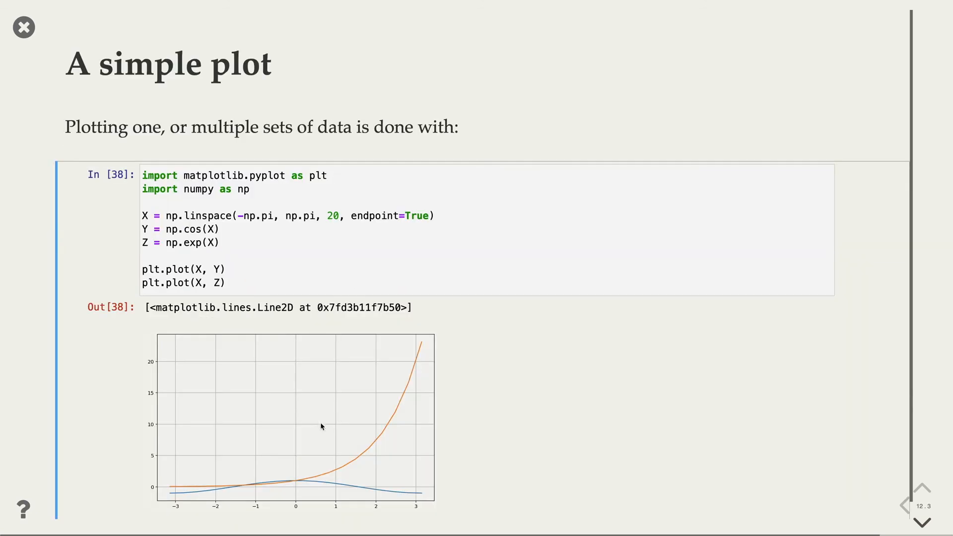
pyautogui.moveTo(354, 427)
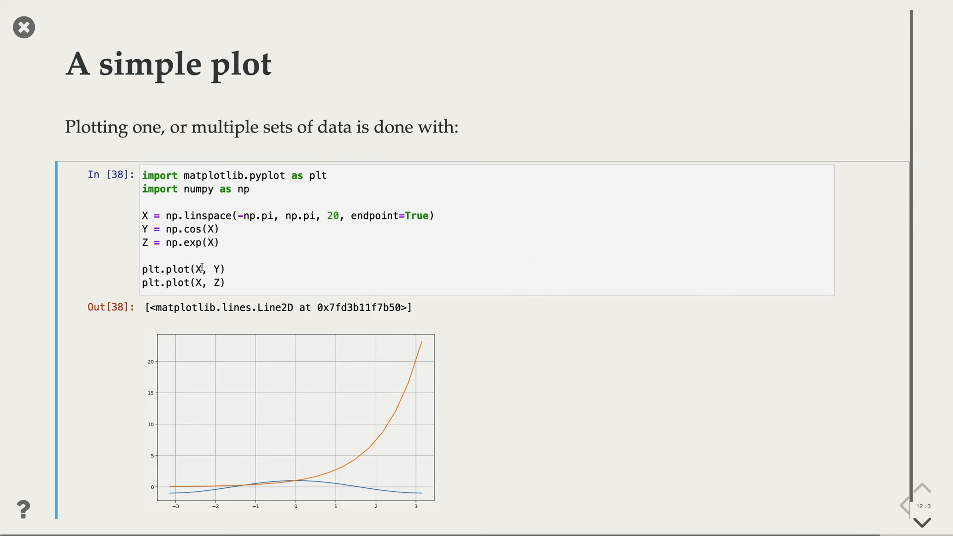
pyautogui.click(920, 521)
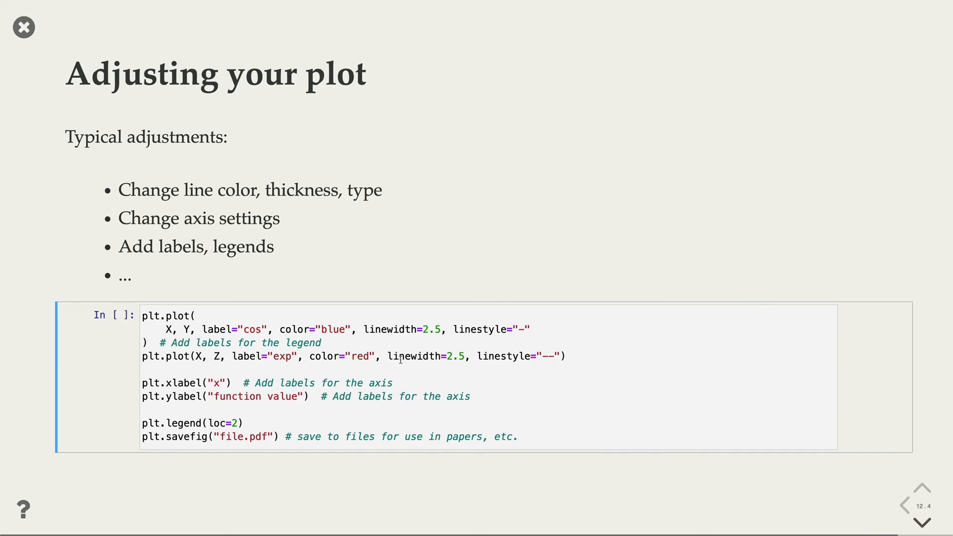
pyautogui.moveTo(331, 361)
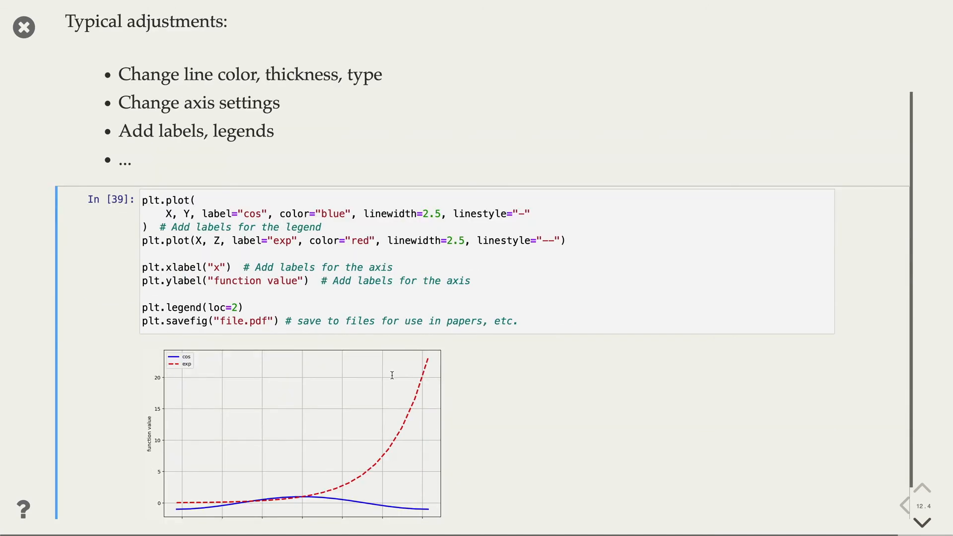
pyautogui.moveTo(245, 326)
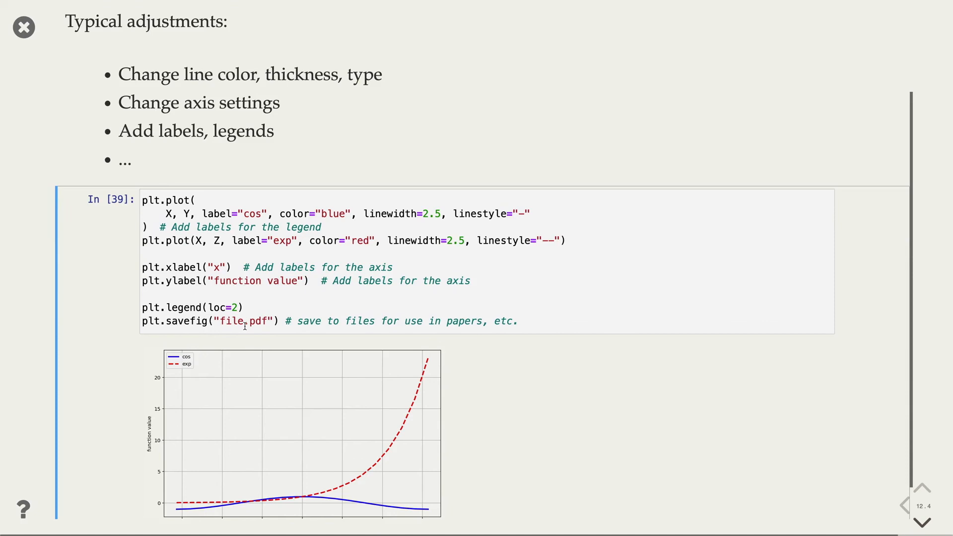
pyautogui.moveTo(708, 353)
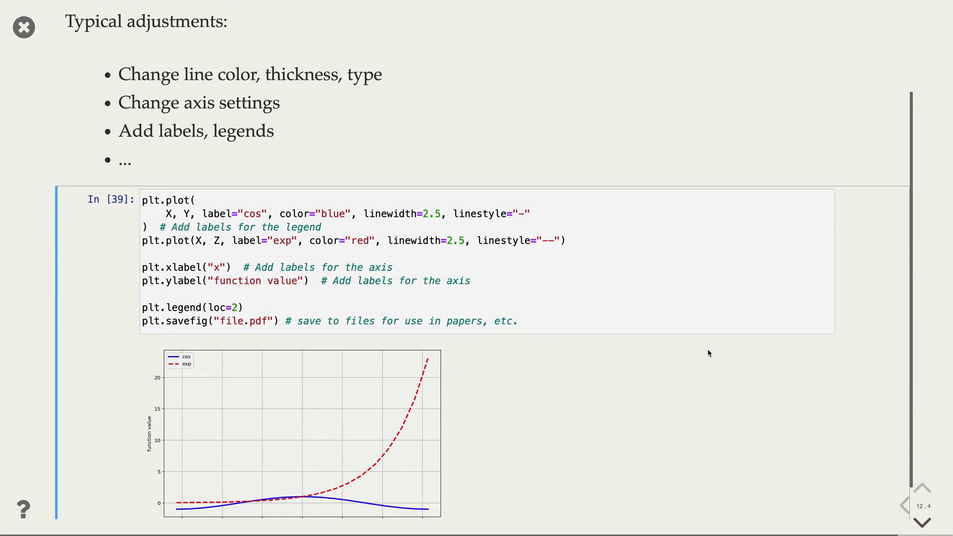
# View the styled plot with blue cos, dashed red exp, labels and legend, then show 'Other types of plots'
pyautogui.scroll(-3)
pyautogui.write('0')
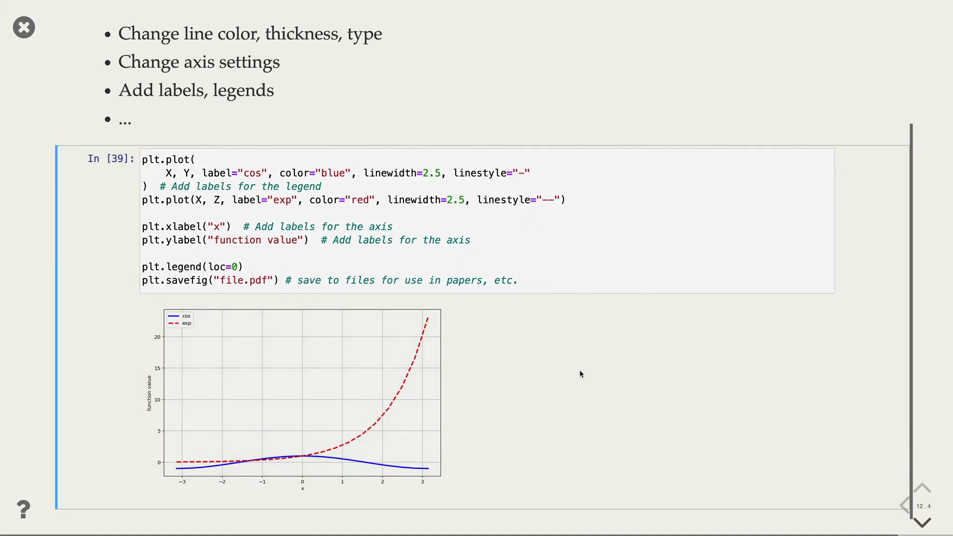
pyautogui.click(921, 521)
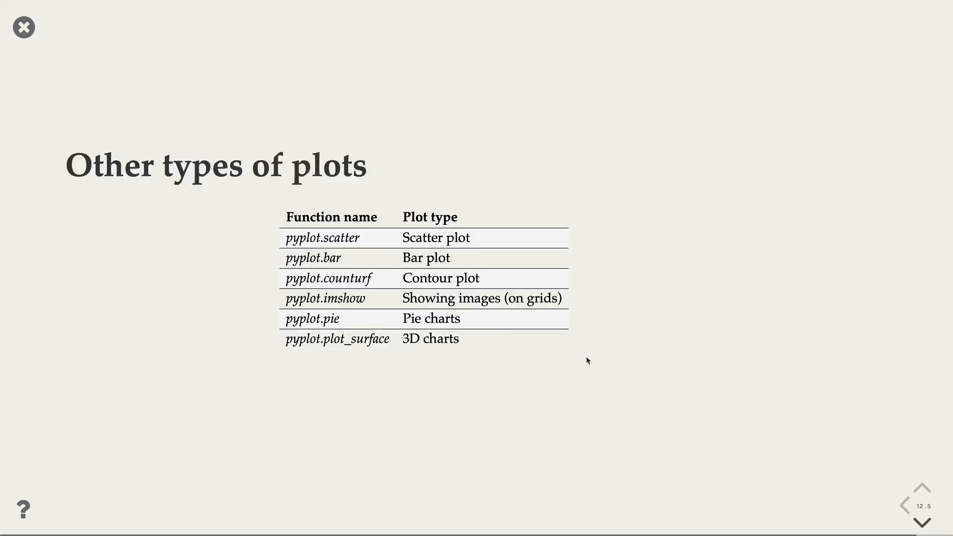
pyautogui.moveTo(600, 374)
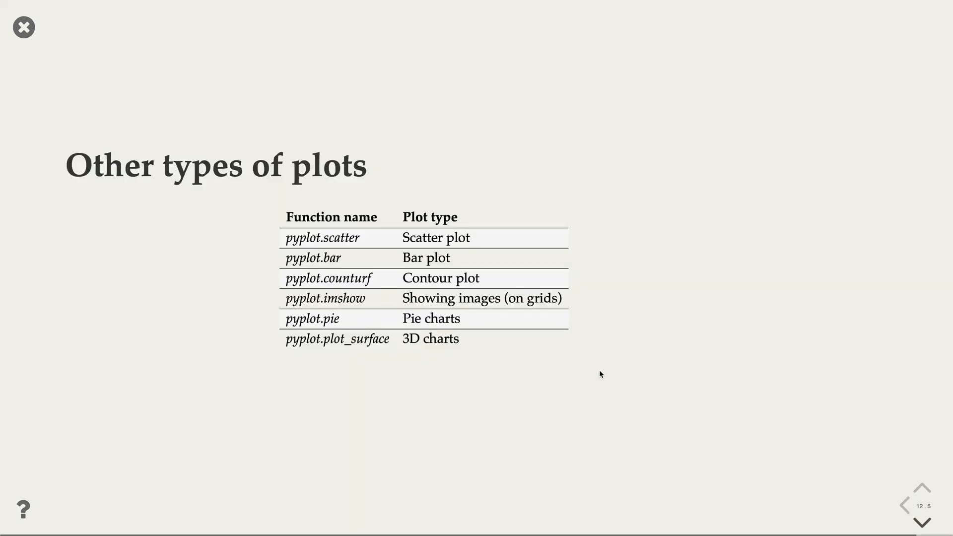
pyautogui.moveTo(489, 418)
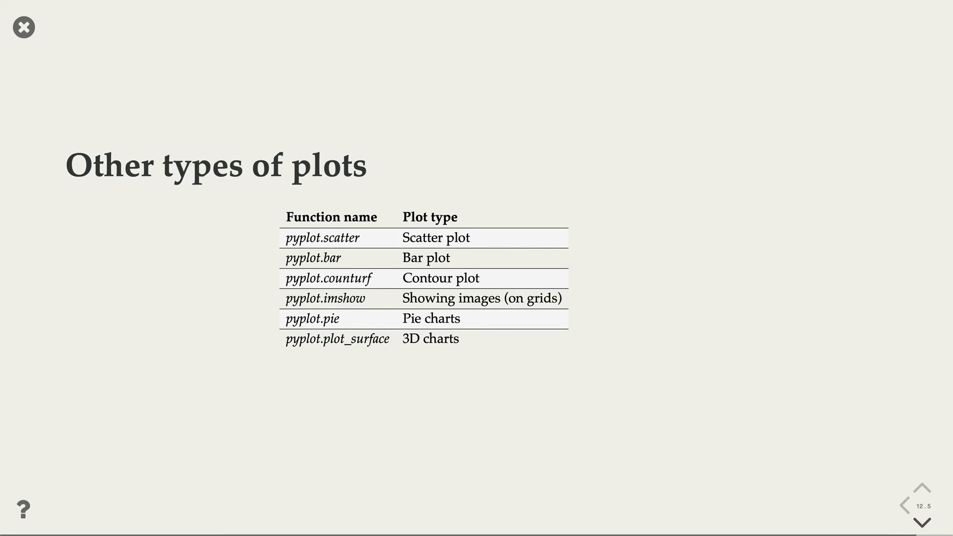
# Advance to the 'Example of a scatter plot' slide with 1024 random points
pyautogui.click(921, 523)
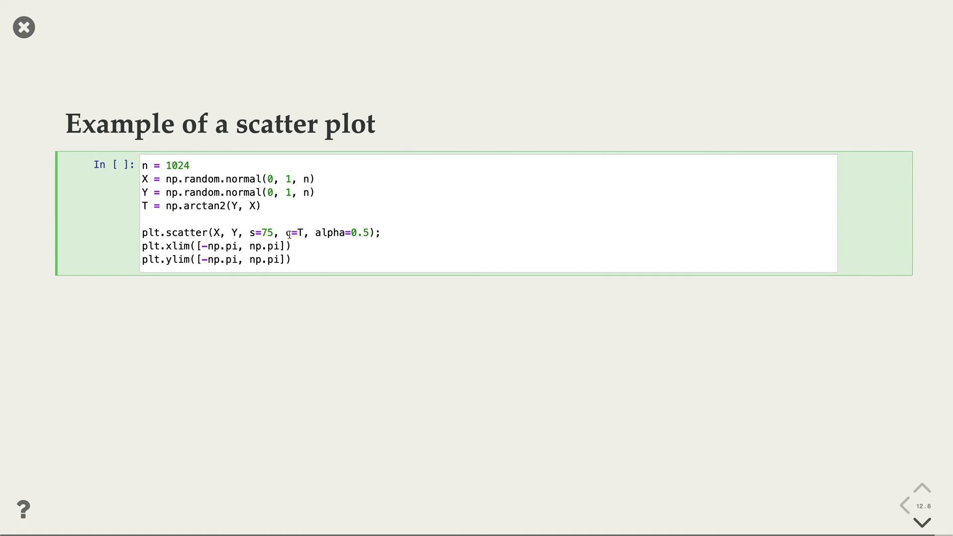
# Run the scatter cell producing the angle-coloured point cloud, then show the f(x) = (x-3)(x-5)(x-7)+85 slide
pyautogui.press('shift+enter')
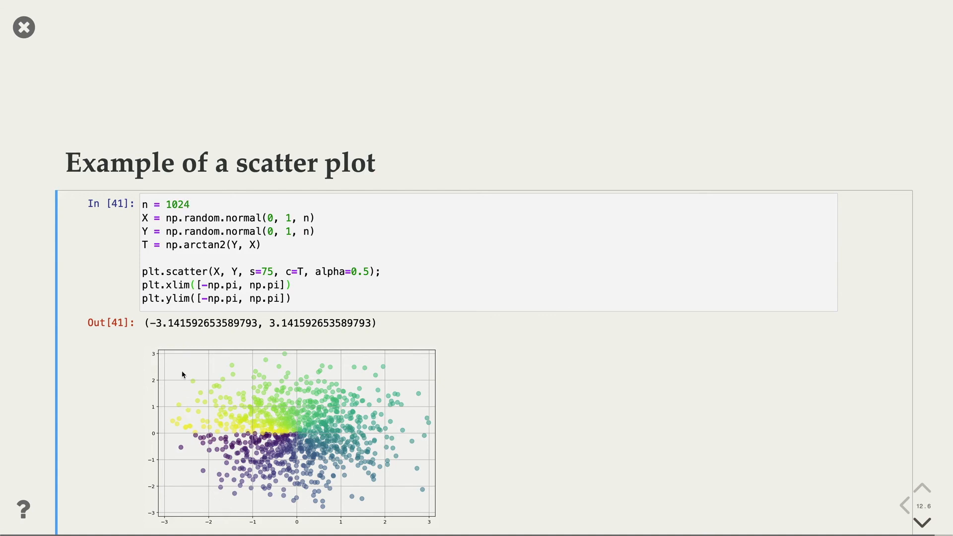
pyautogui.click(922, 523)
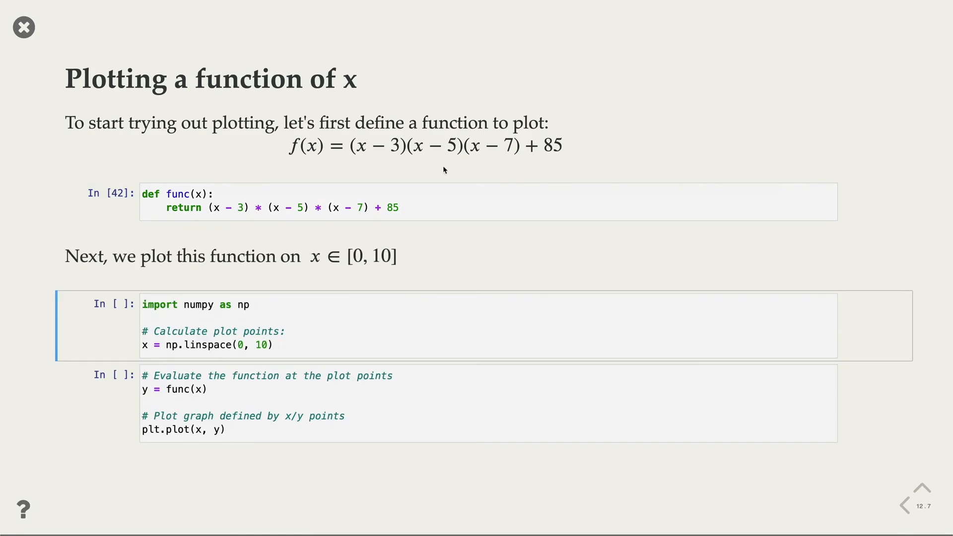
pyautogui.moveTo(525, 192)
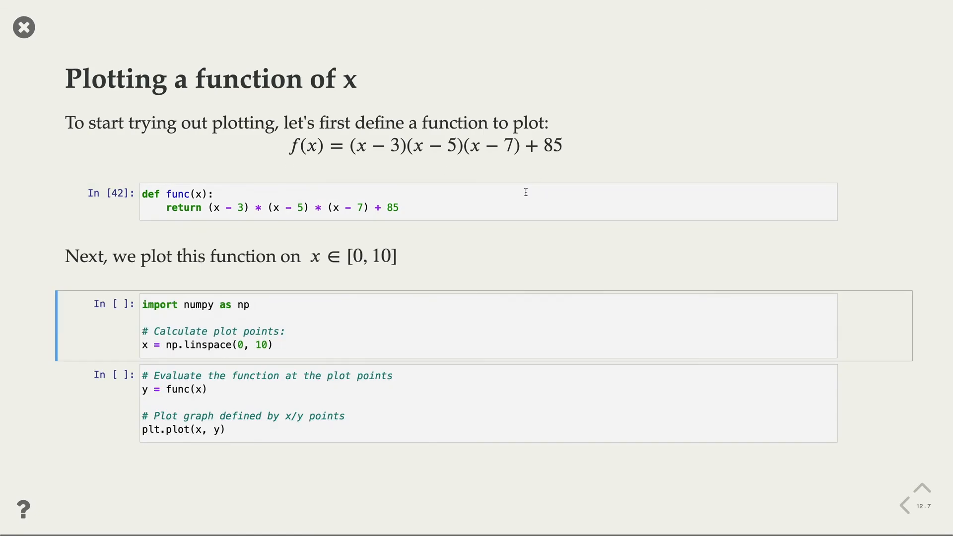